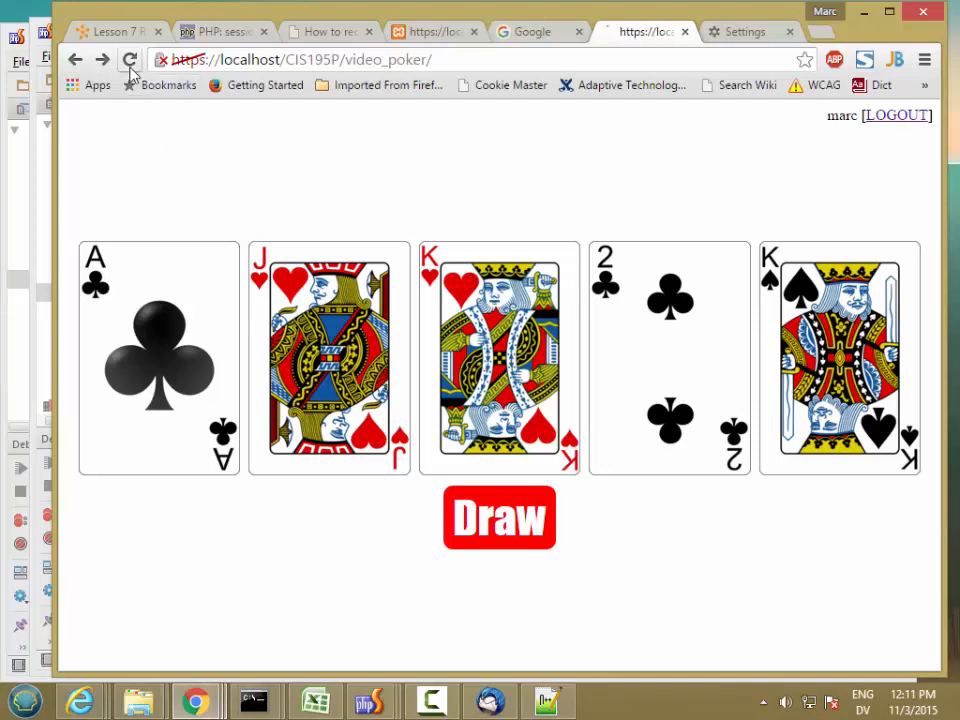
# Reload for fresh hands, then replace the eight of spades and draw Two Pairs paying 2
pyautogui.click(130, 59)
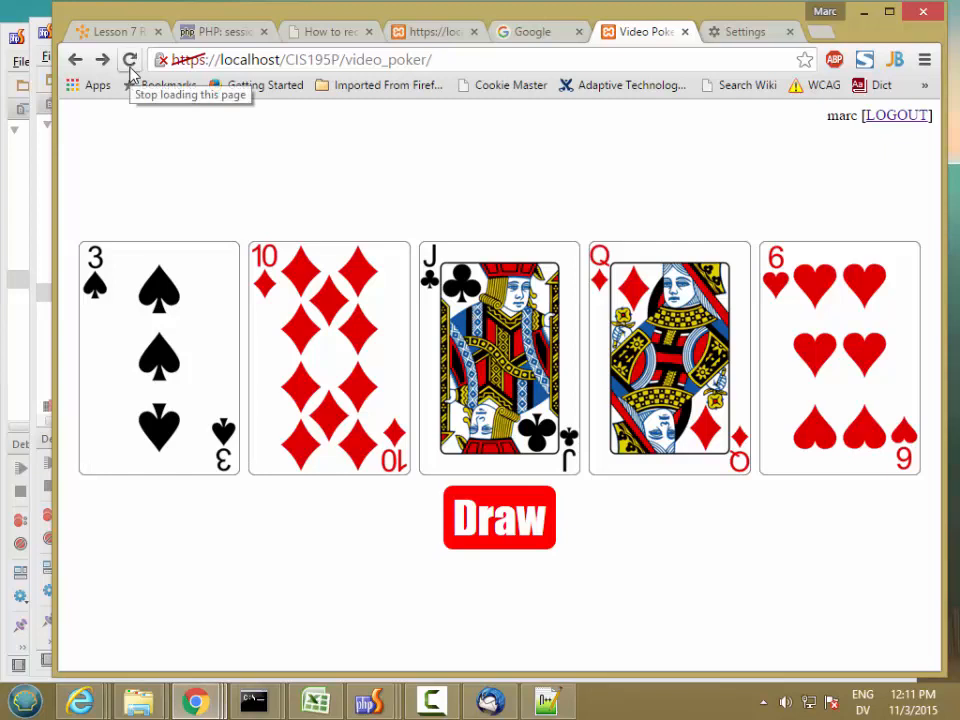
pyautogui.click(130, 59)
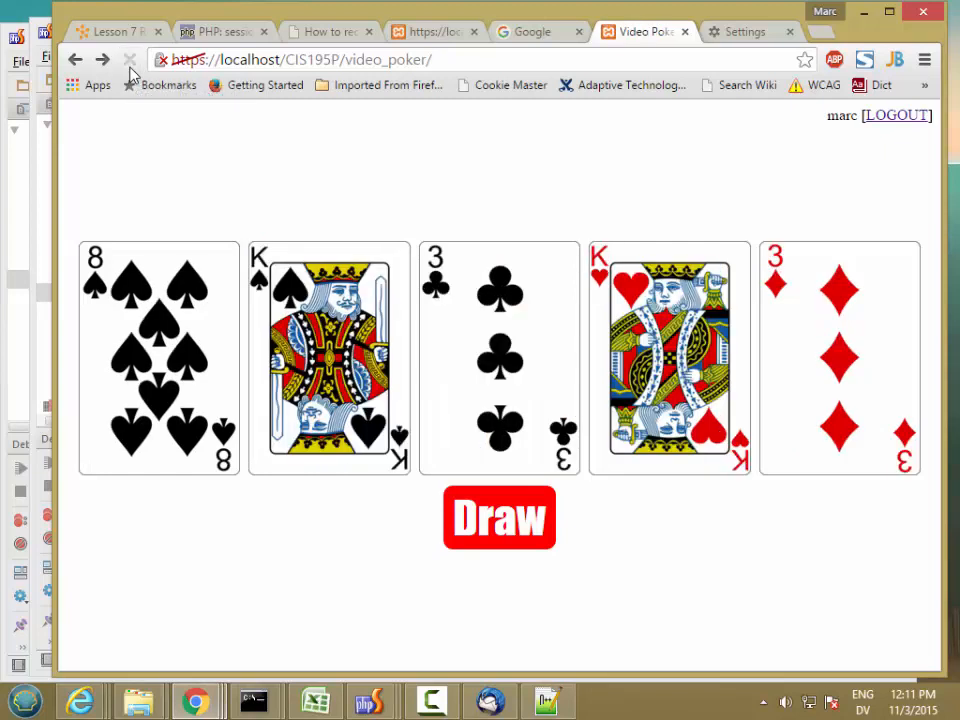
pyautogui.click(159, 358)
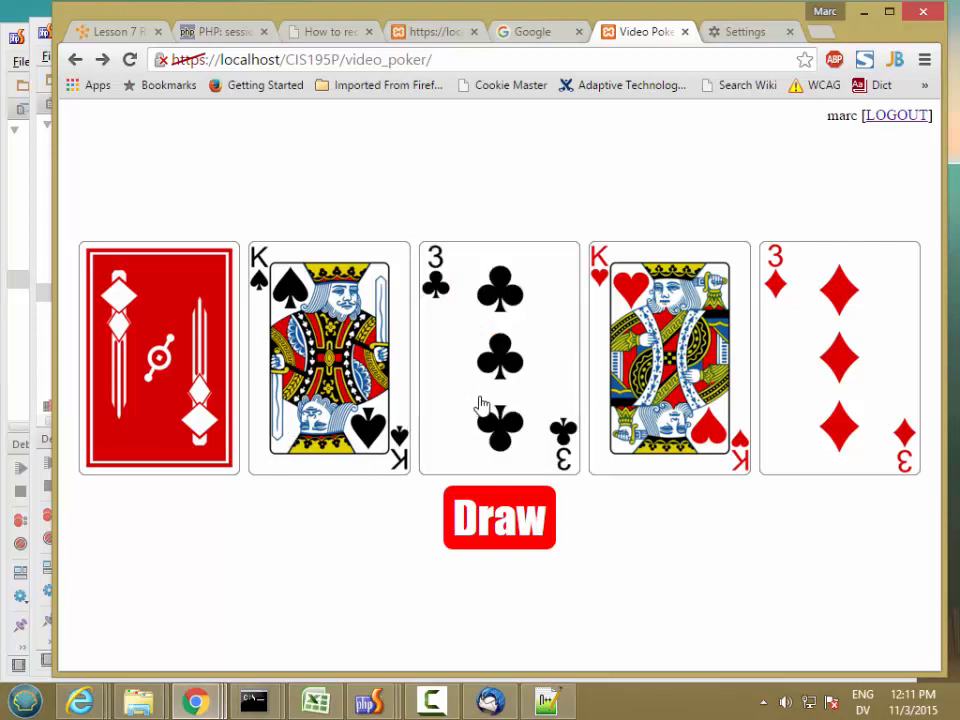
pyautogui.click(498, 518)
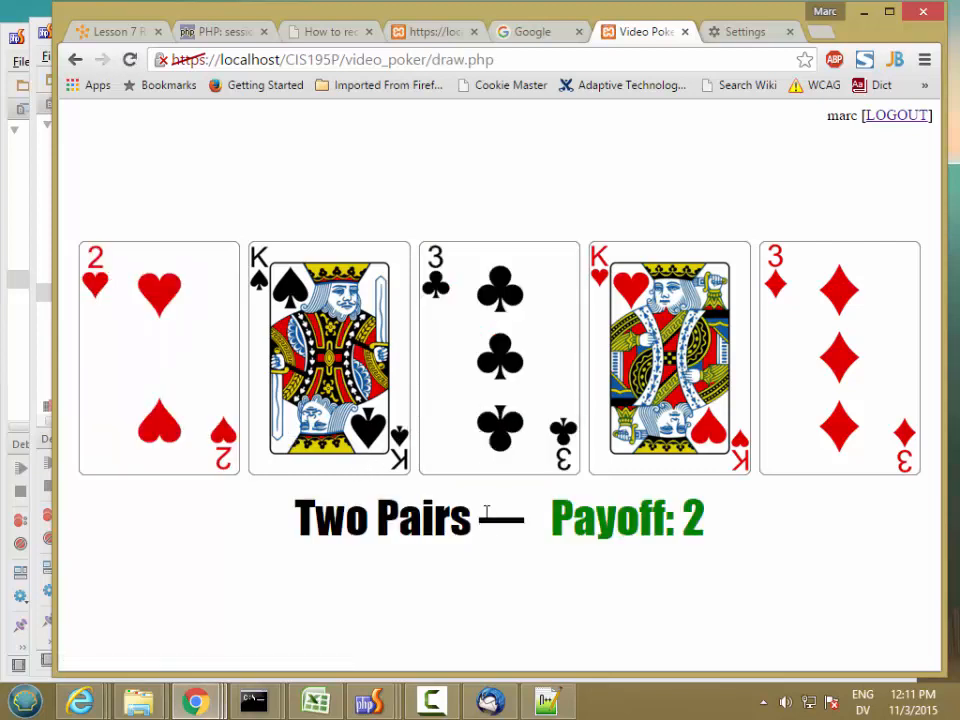
pyautogui.moveTo(192, 153)
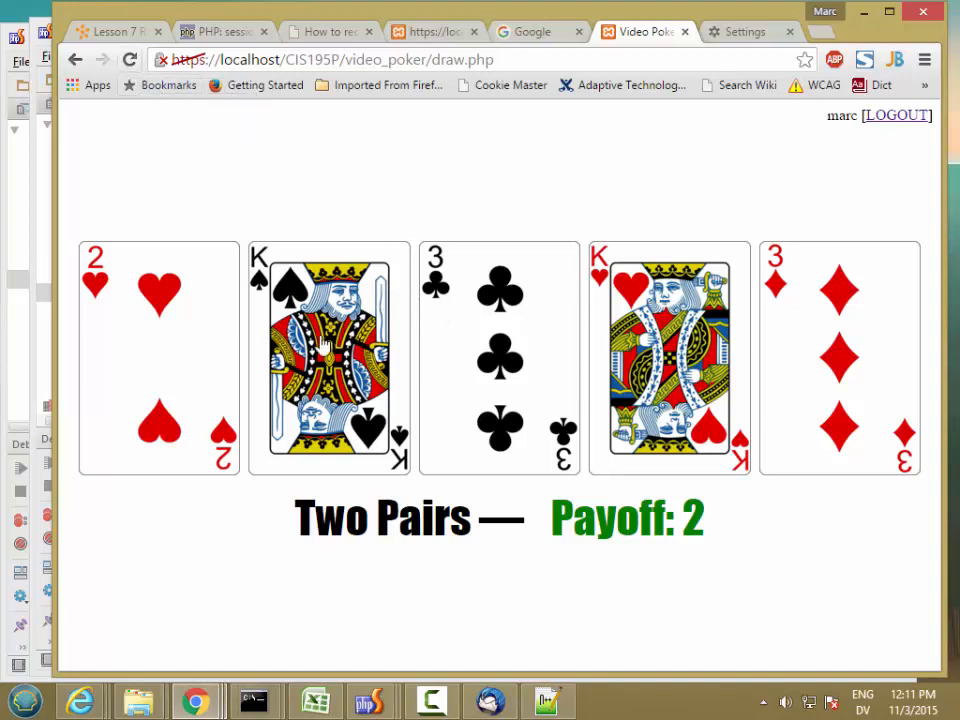
pyautogui.moveTo(343, 428)
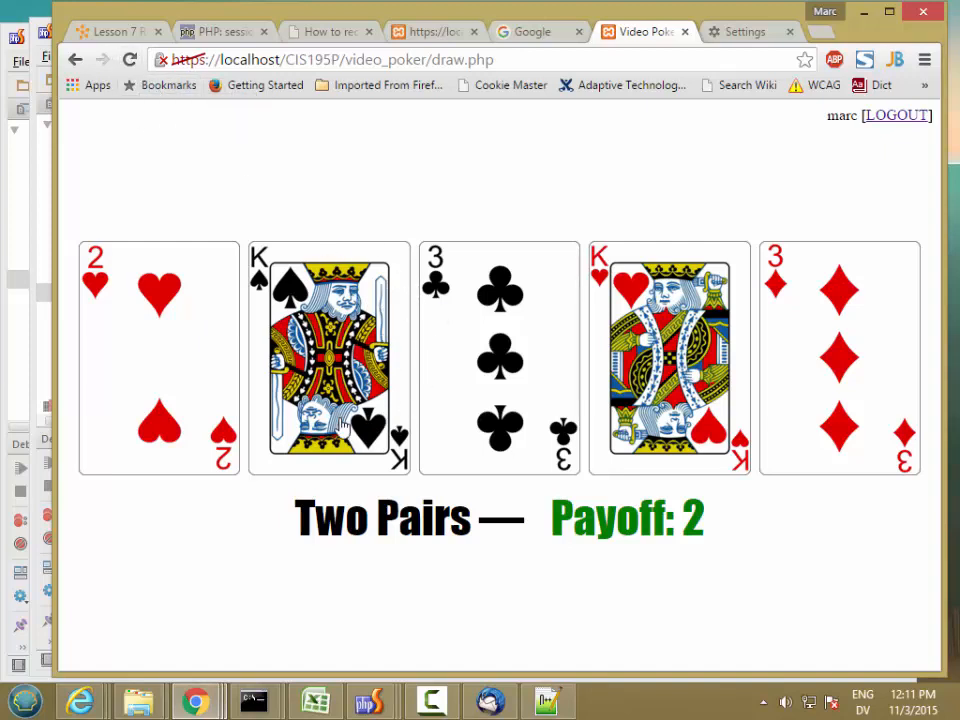
pyautogui.moveTo(240, 378)
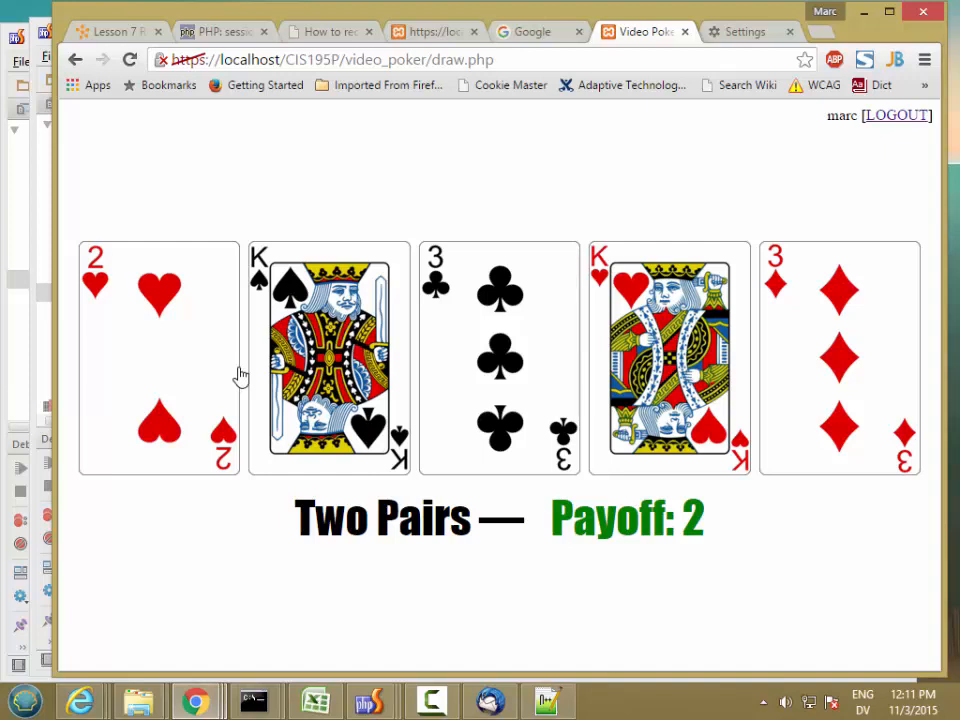
pyautogui.moveTo(347, 237)
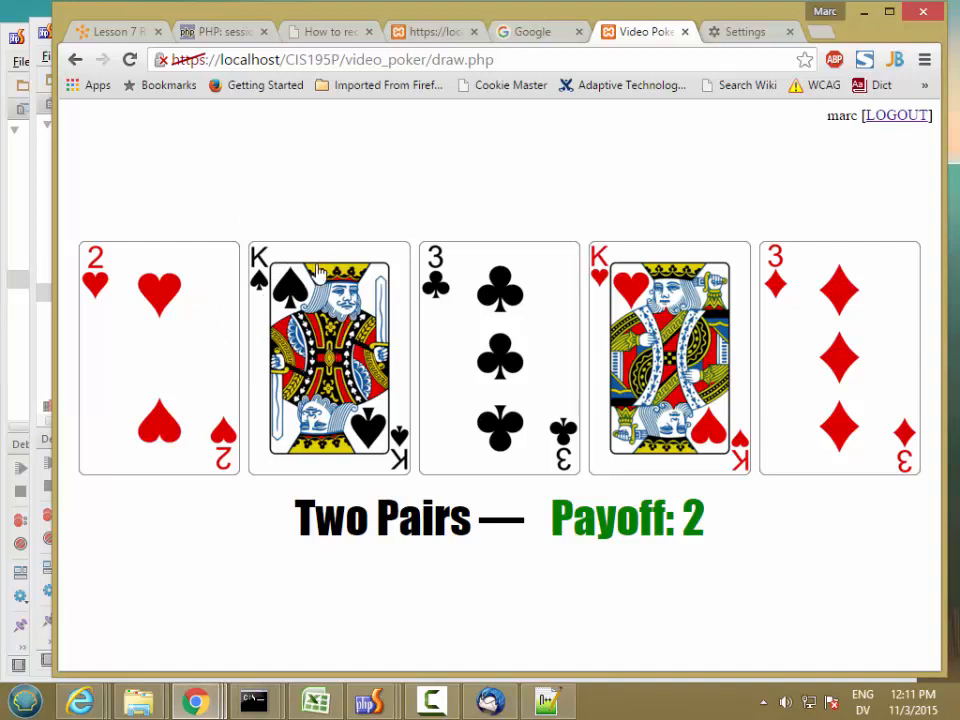
pyautogui.moveTo(173, 133)
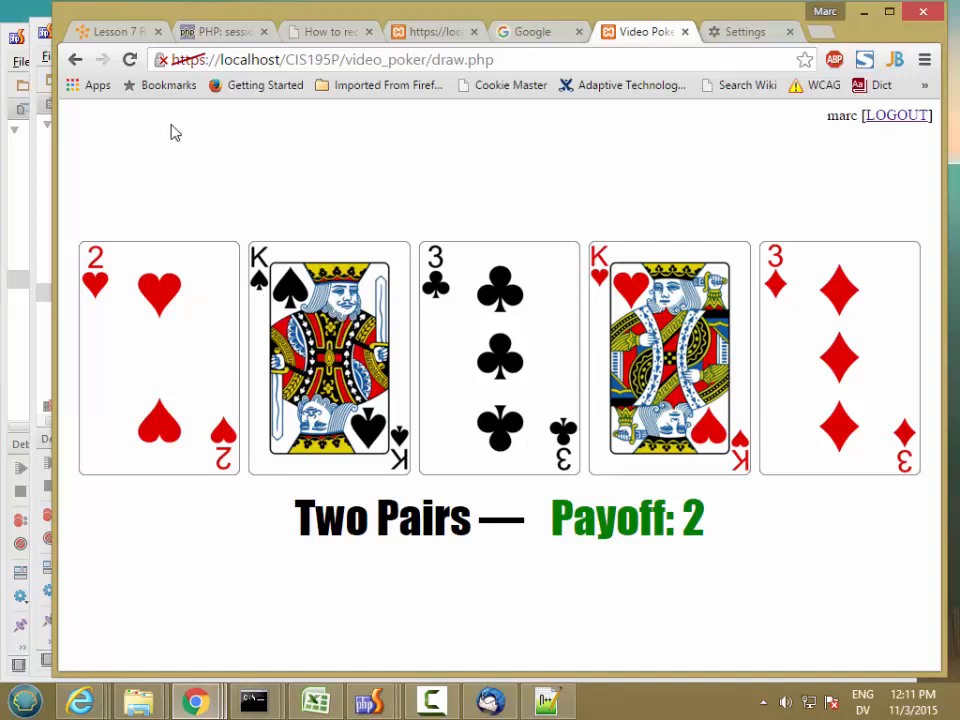
pyautogui.moveTo(278, 272)
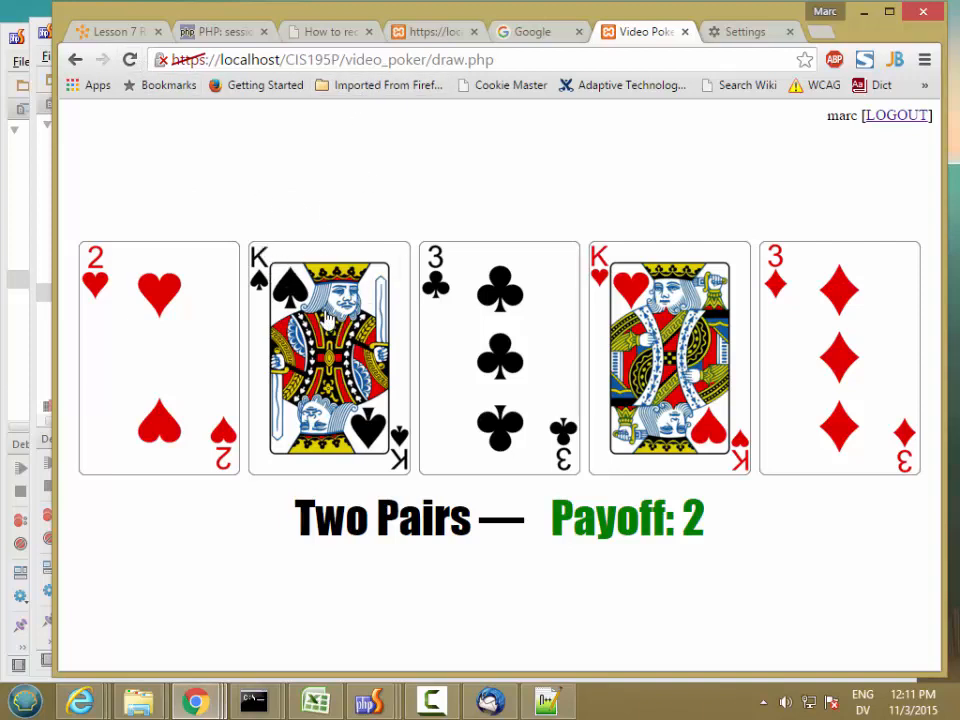
pyautogui.moveTo(205, 110)
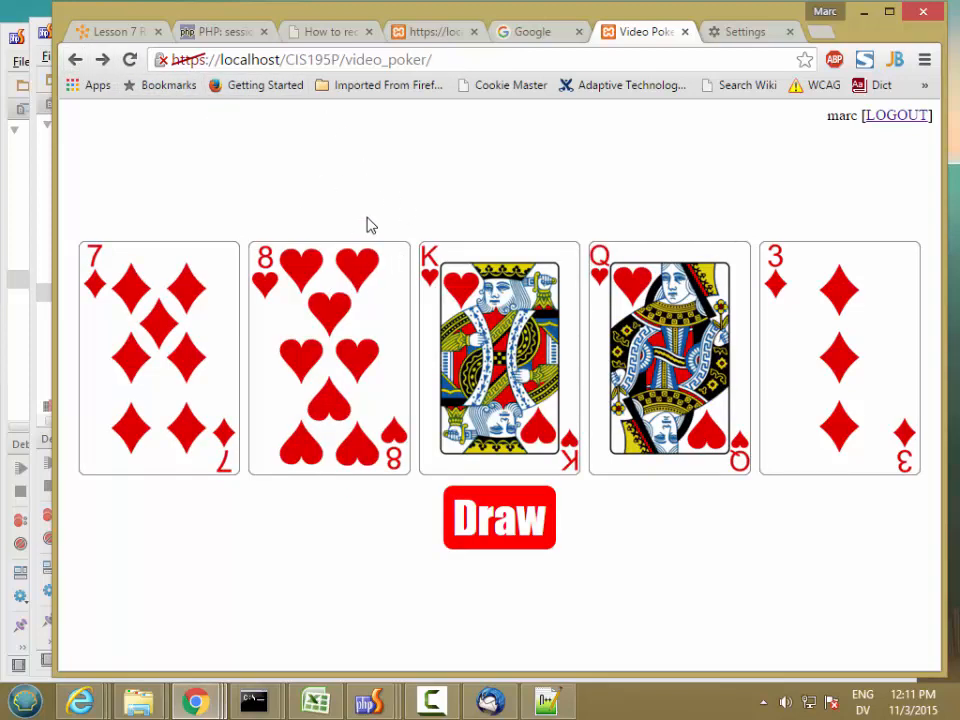
pyautogui.moveTo(167, 120)
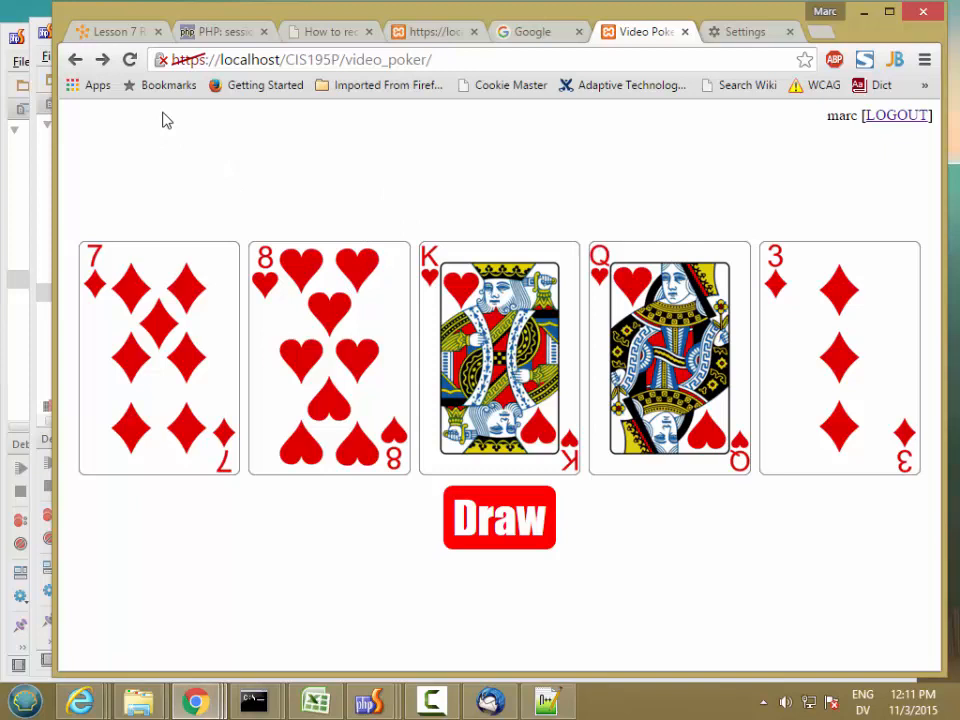
pyautogui.moveTo(390, 228)
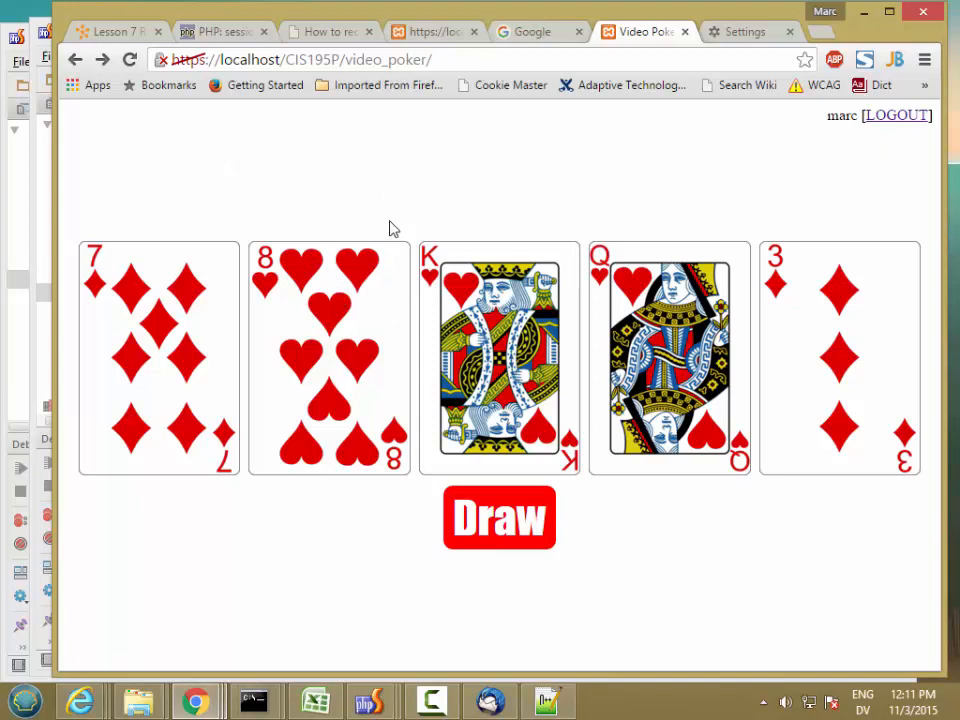
pyautogui.moveTo(427, 240)
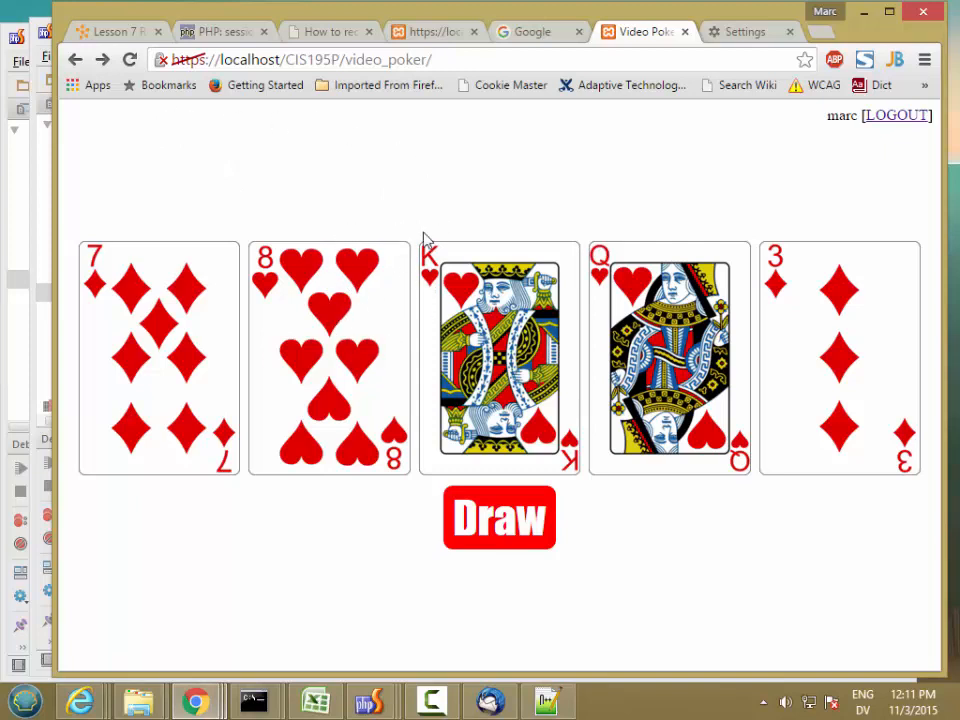
pyautogui.moveTo(430, 330)
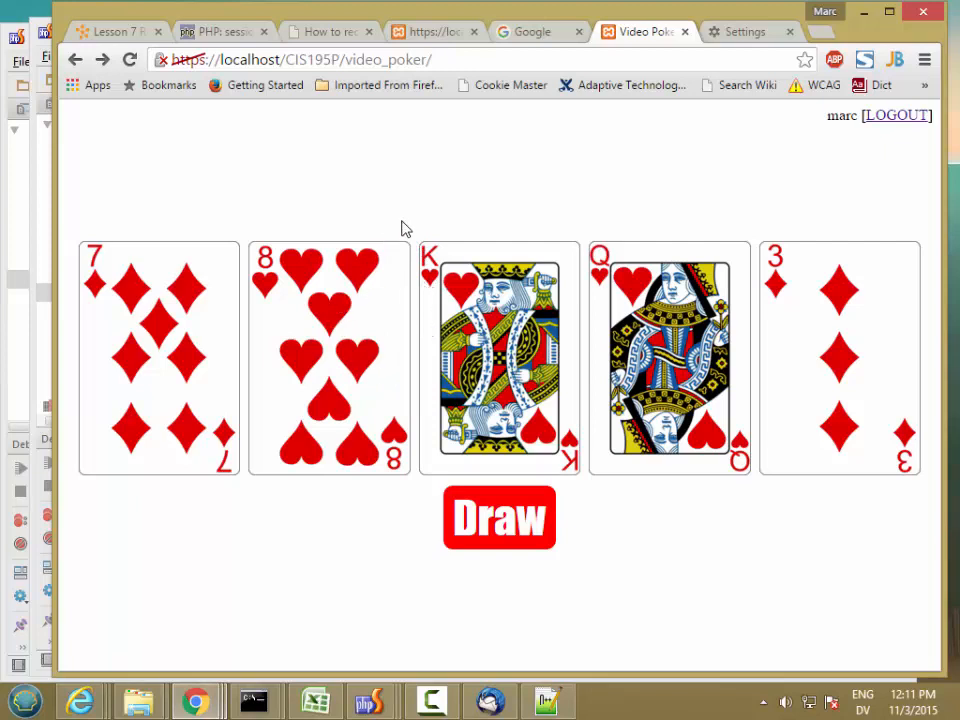
pyautogui.moveTo(410, 285)
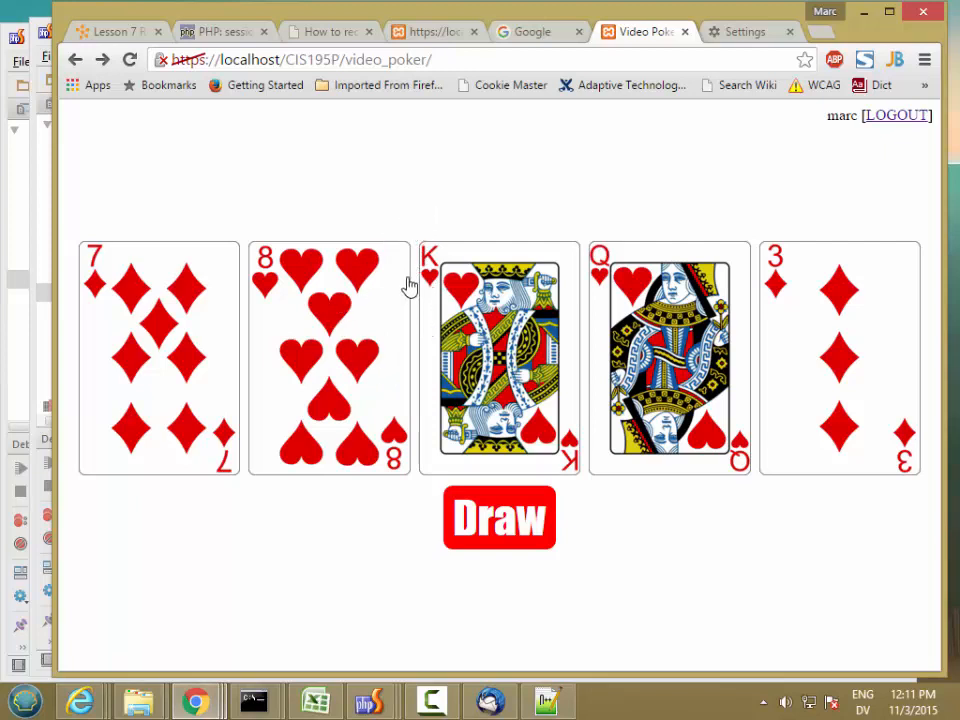
pyautogui.moveTo(448, 280)
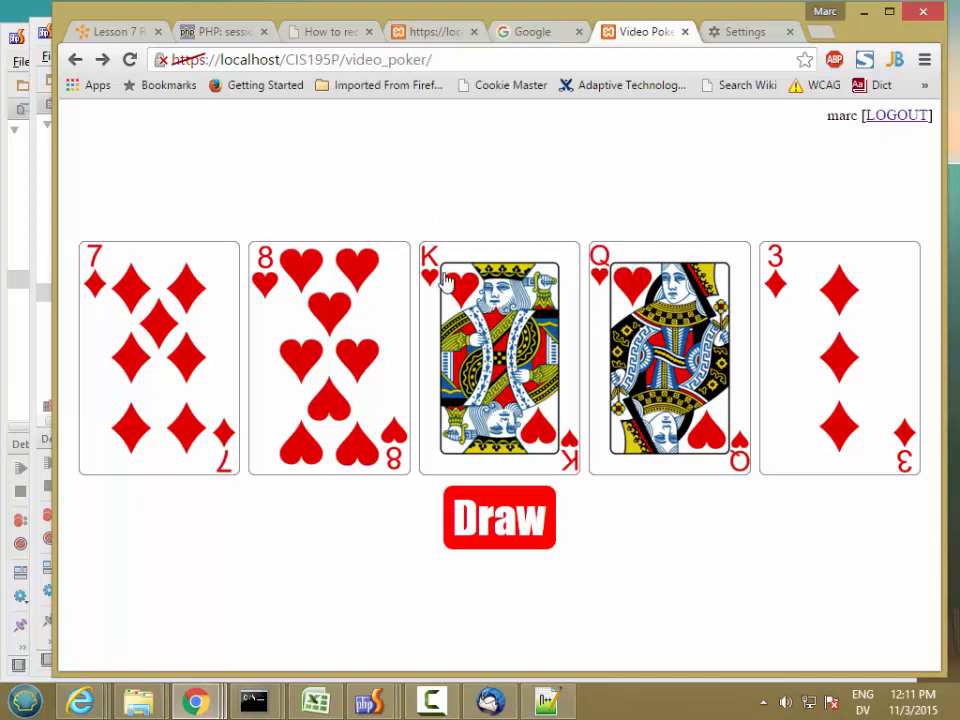
pyautogui.moveTo(393, 267)
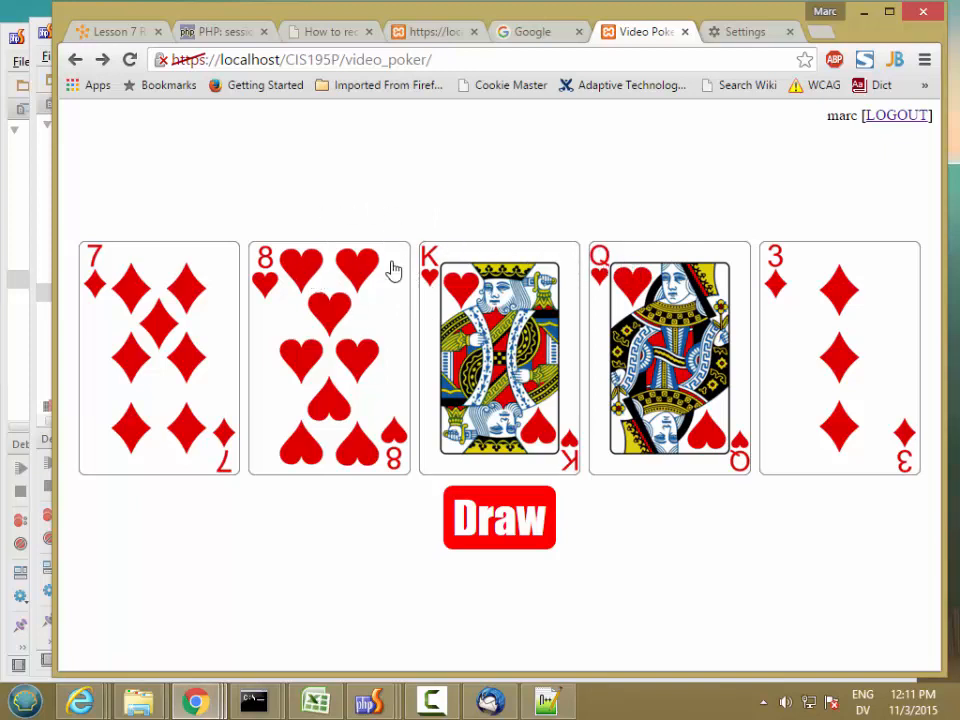
# Deal a new hand and draw three replacement cards, getting One Pair, Less Than Jacks paying 0
pyautogui.click(130, 59)
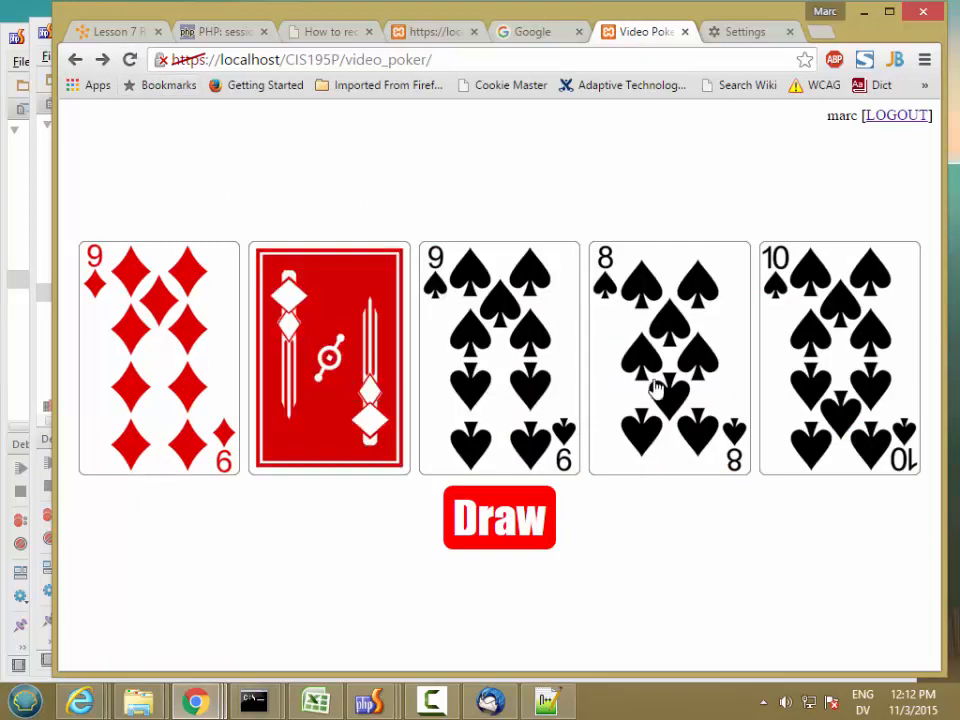
pyautogui.click(498, 518)
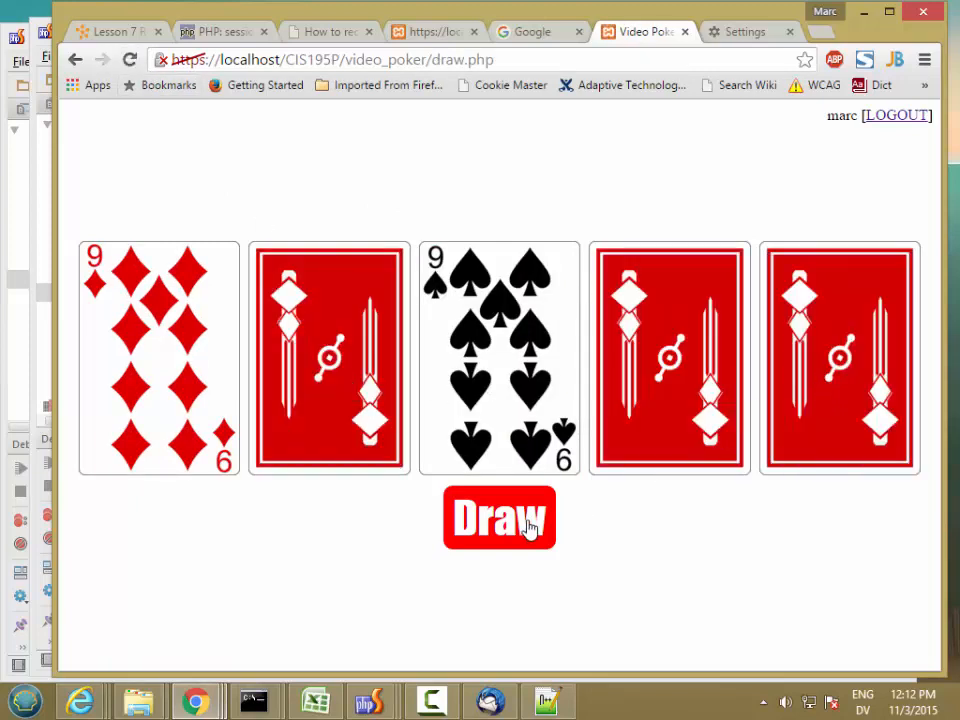
pyautogui.click(499, 518)
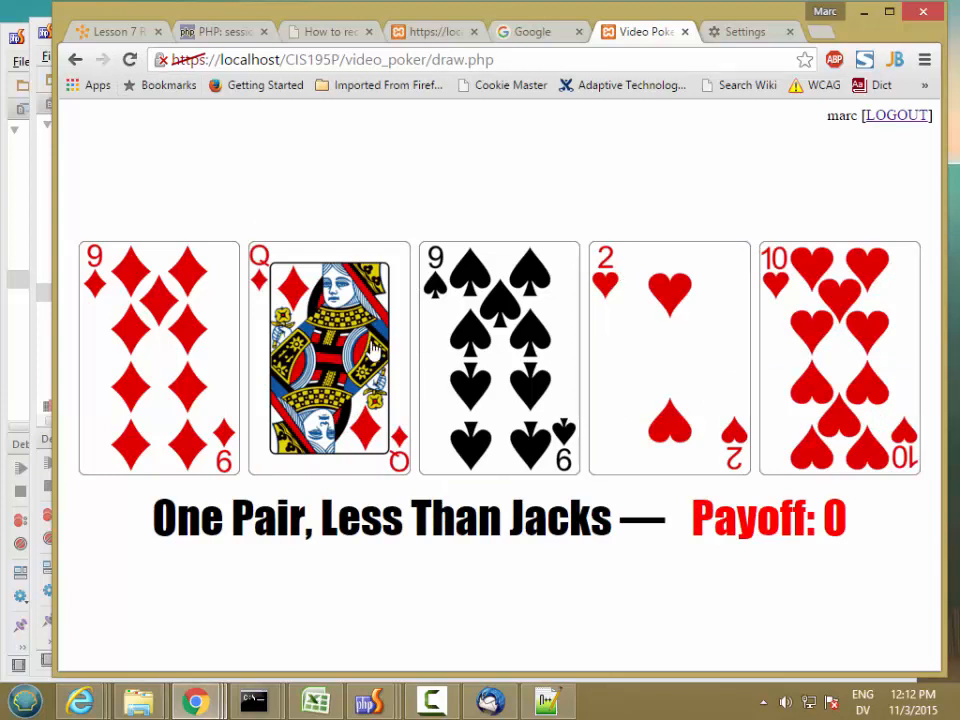
pyautogui.click(369, 699)
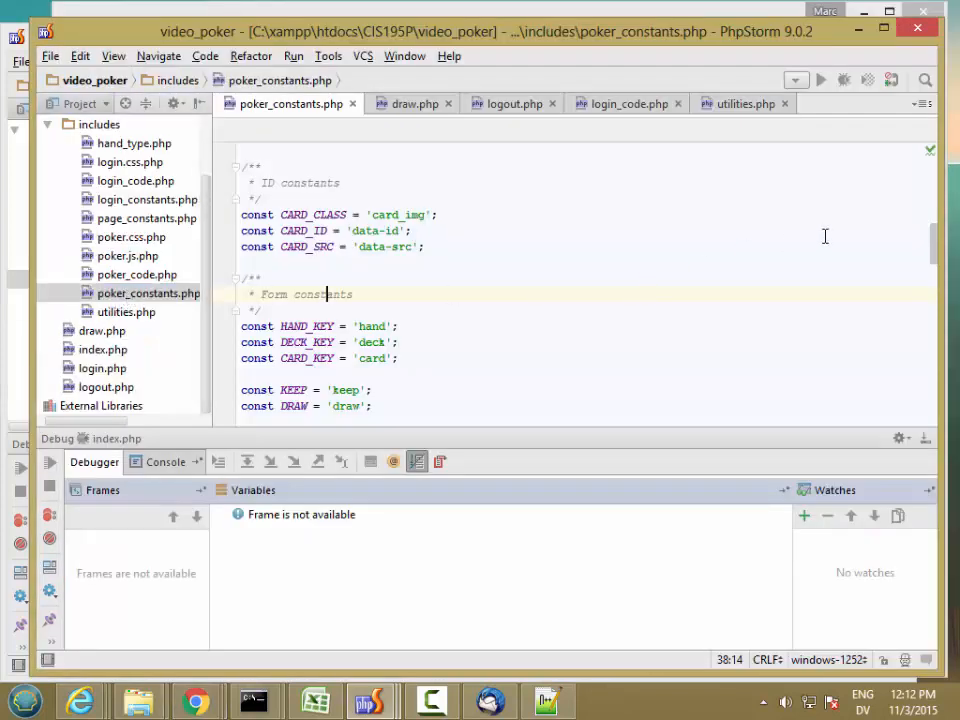
# Add const FINAL_KEY = 'final'; below the other form constants in poker_constants.php
pyautogui.scroll(3)
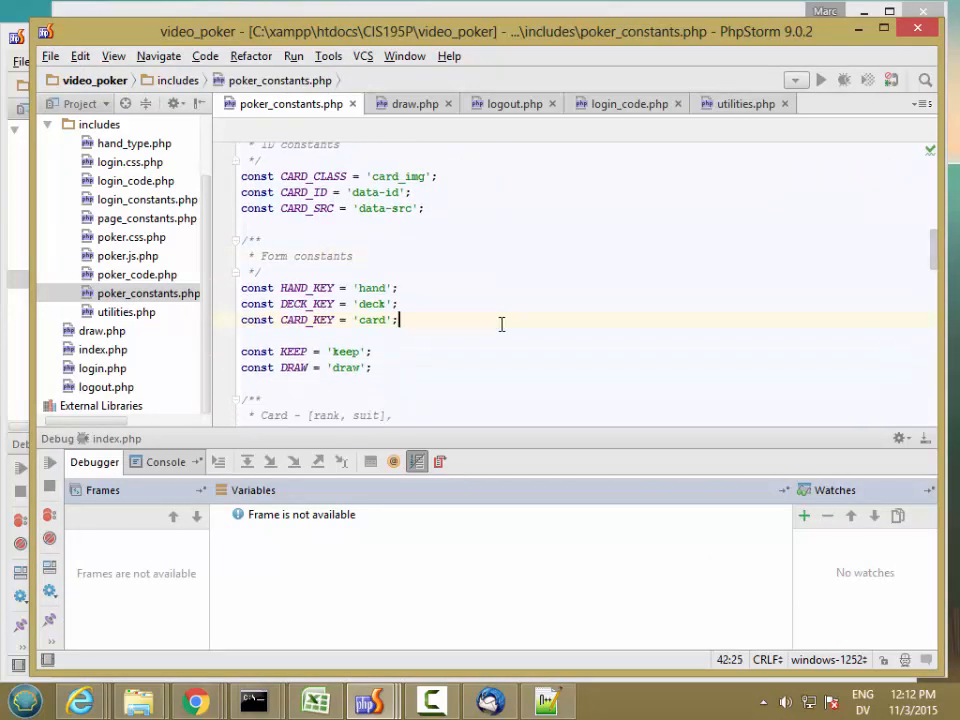
pyautogui.write("const FINAL_KEY = 'fi")
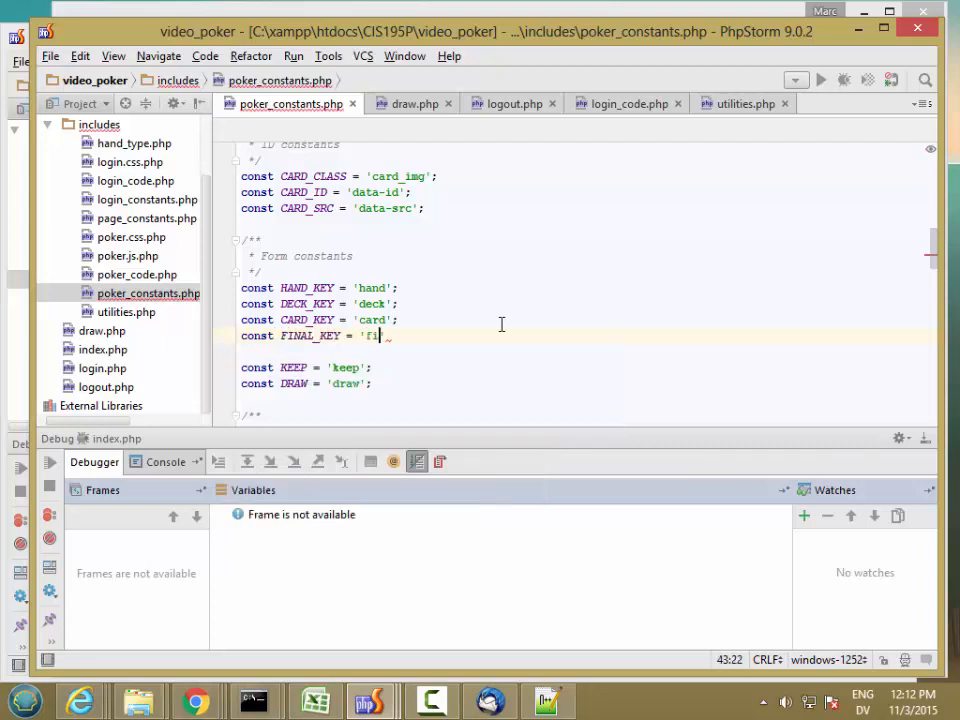
pyautogui.write("nal';")
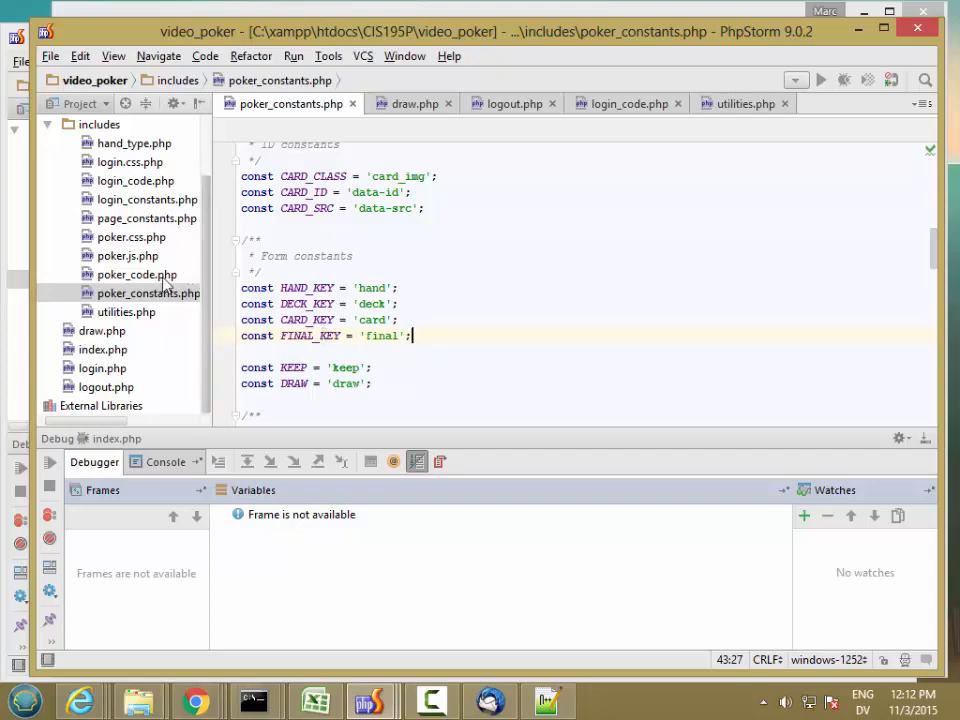
# Open poker_code.php and start deal() with an empty if (get_session_value(FINAL_KEY)) { } block
pyautogui.click(137, 274)
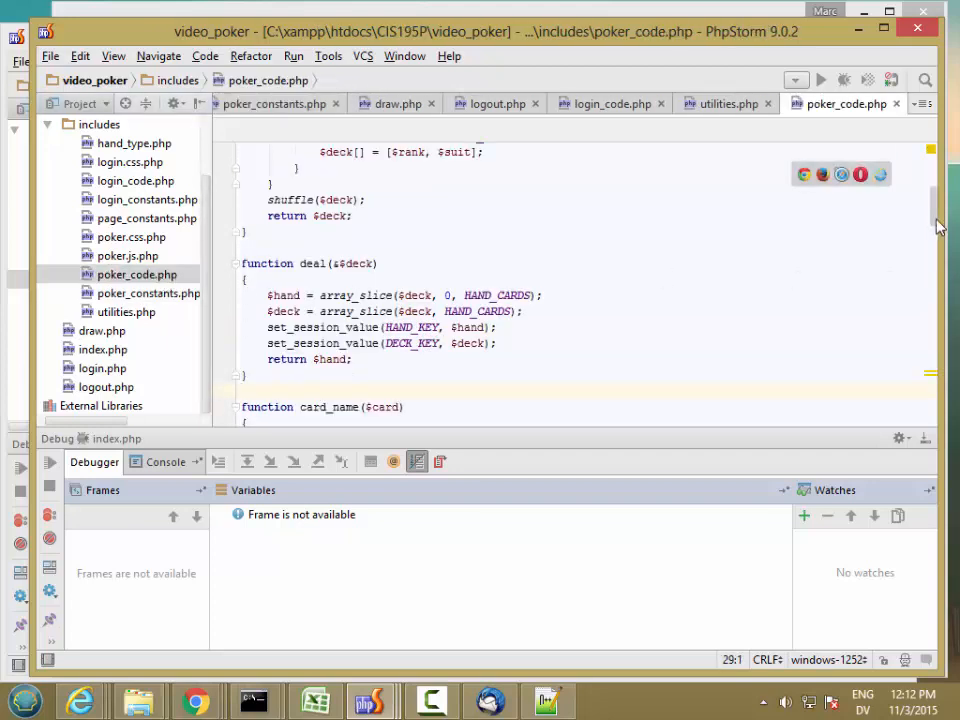
pyautogui.scroll(-3)
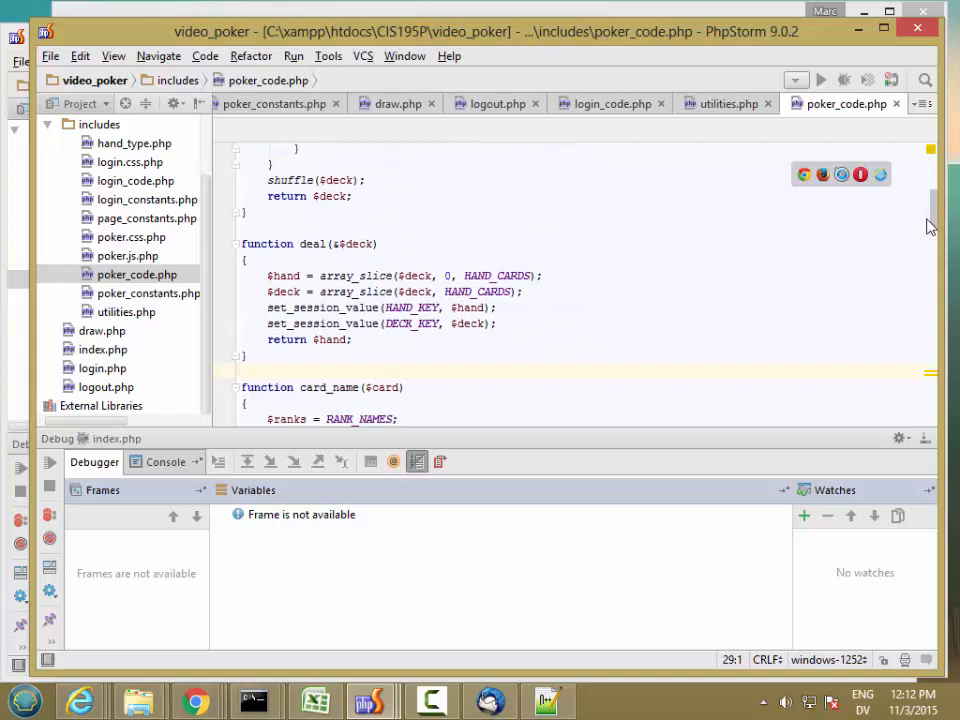
pyautogui.scroll(-3)
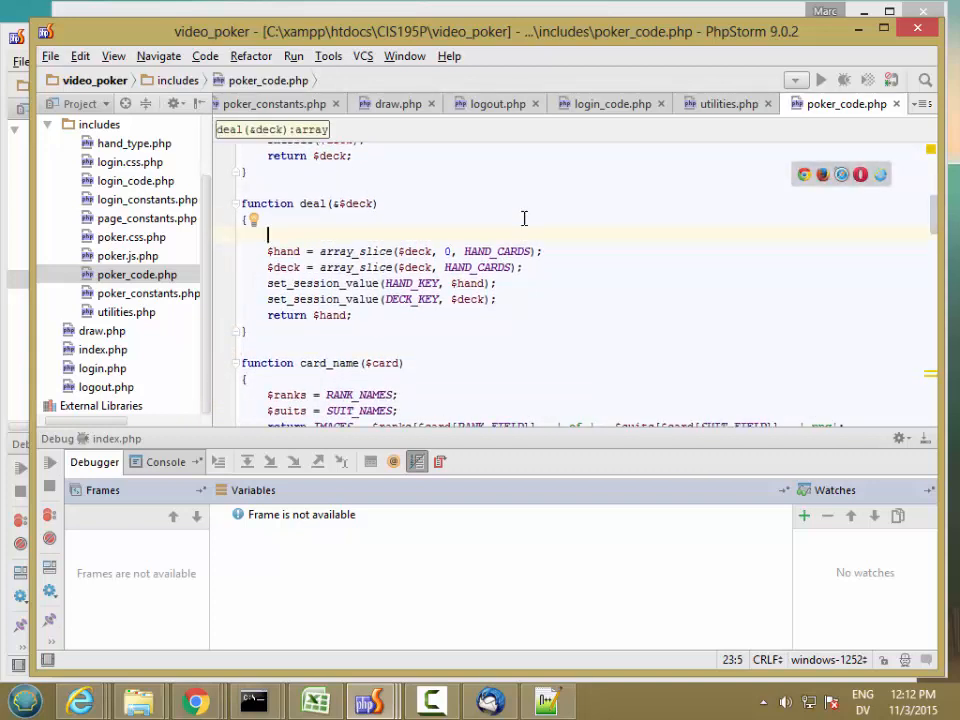
pyautogui.write('if (get_session_value(')
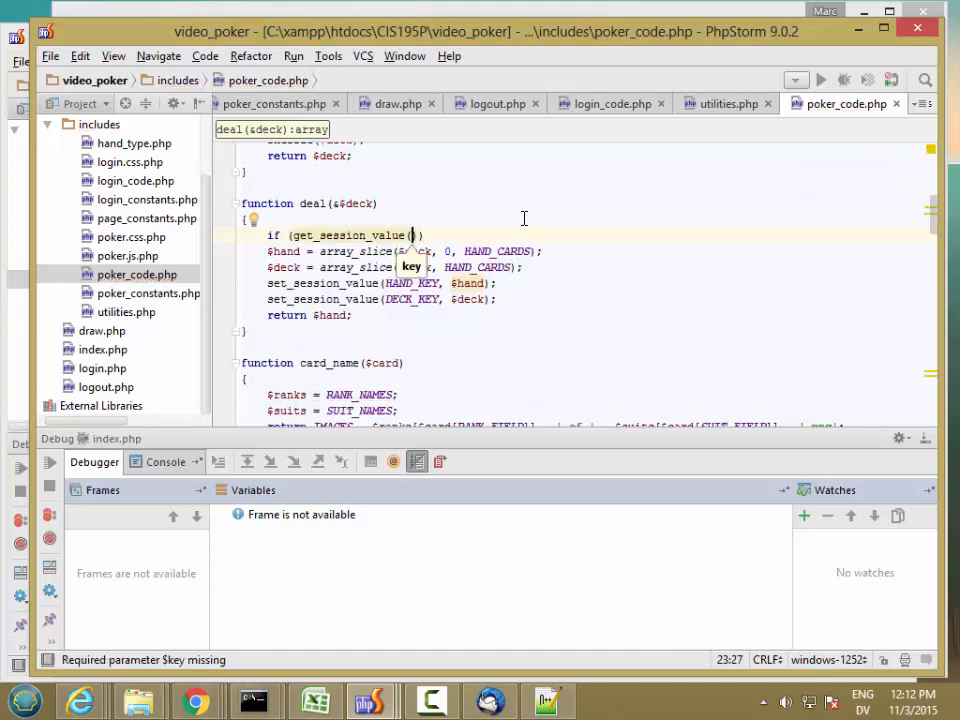
pyautogui.write('FINAL_KEY')
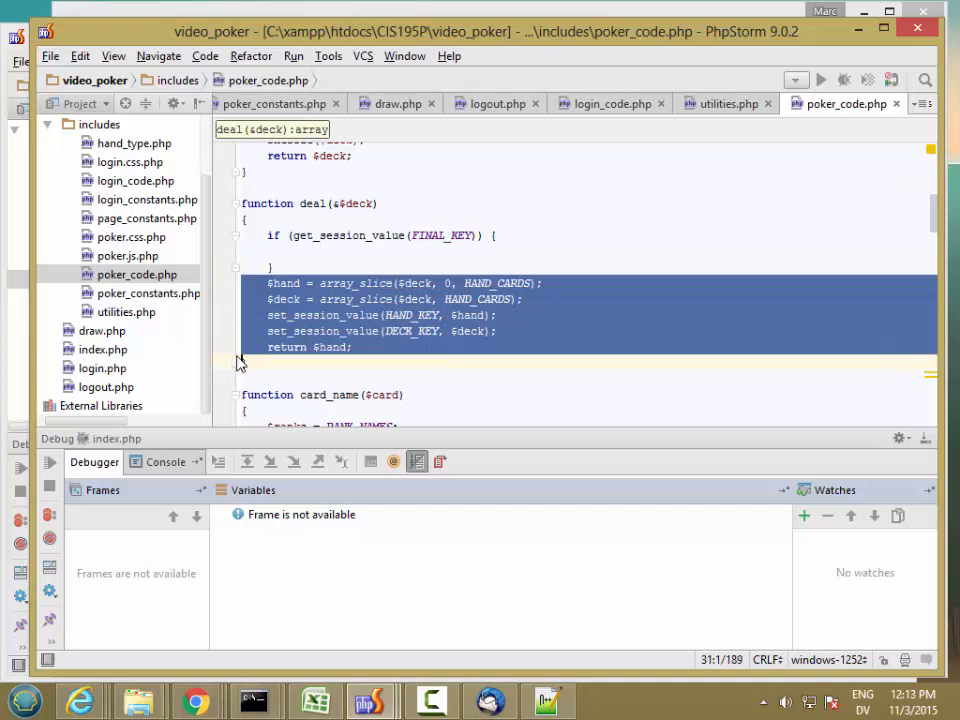
# Move deal()'s dealing code, including $hand = array_slice($deck, 0, HAND_CARDS);, inside the FINAL_KEY block
pyautogui.press('Delete')
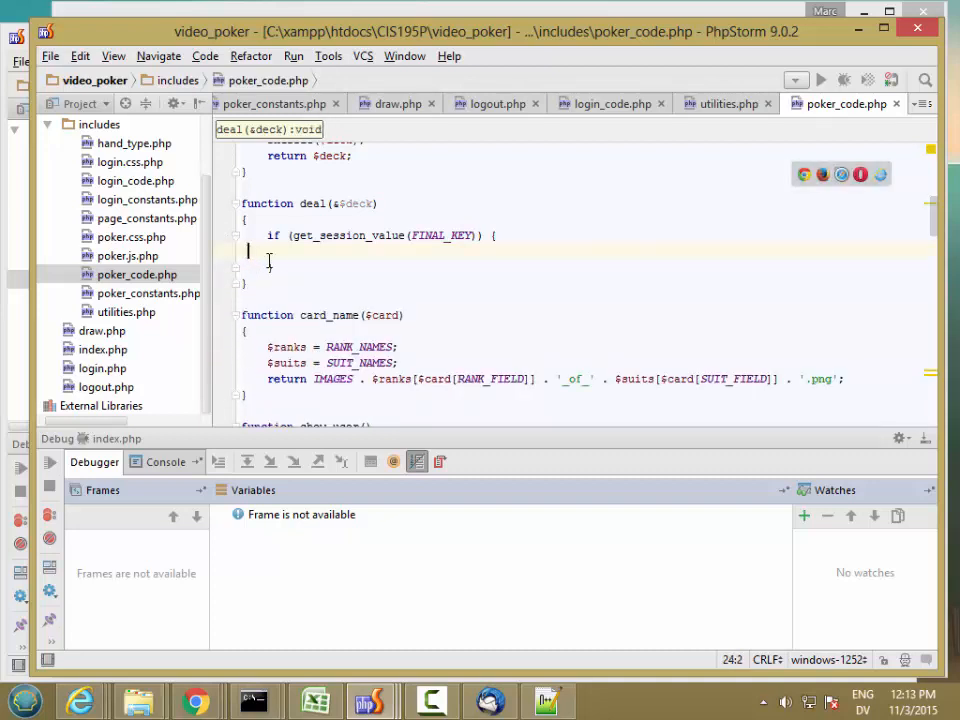
pyautogui.write('$hand = array_slice($deck, 0, HAND_CARDS);')
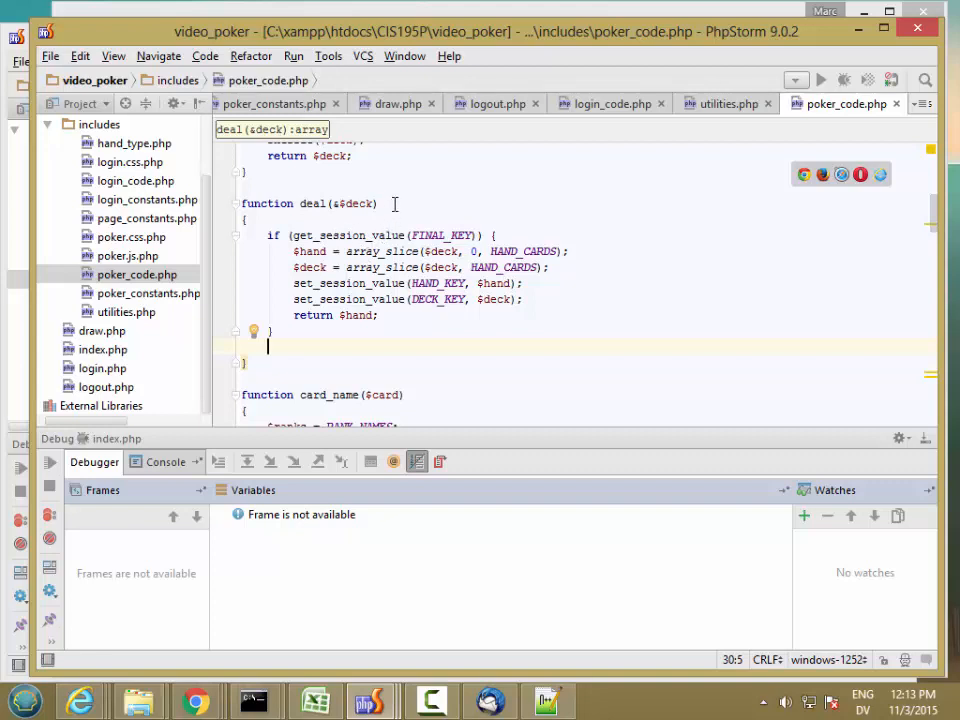
pyautogui.write('$')
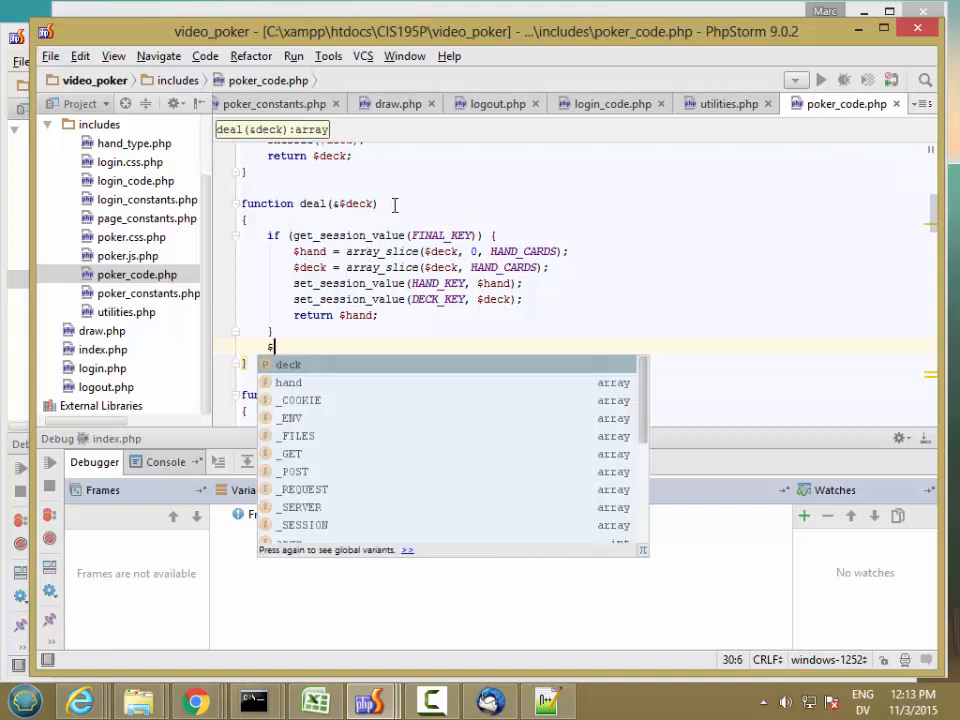
# Otherwise load $hand and $deck from the session with get_session_value, then return $hand;
pyautogui.write('$hand = get_session_value(HAND_KEY);')
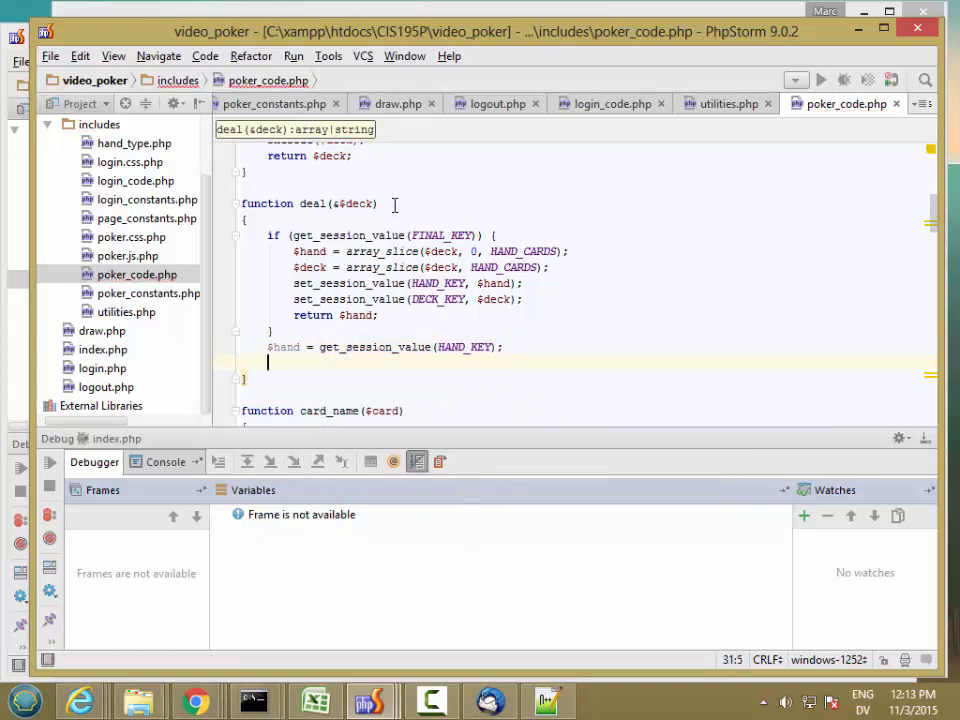
pyautogui.write('$deck =')
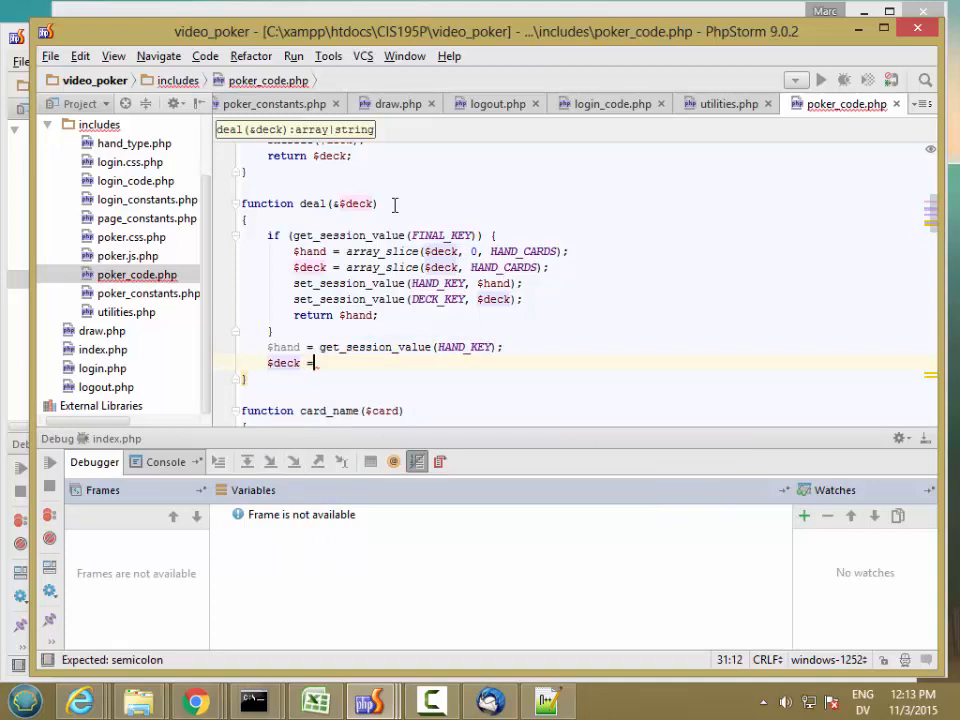
pyautogui.write('get_session_value(')
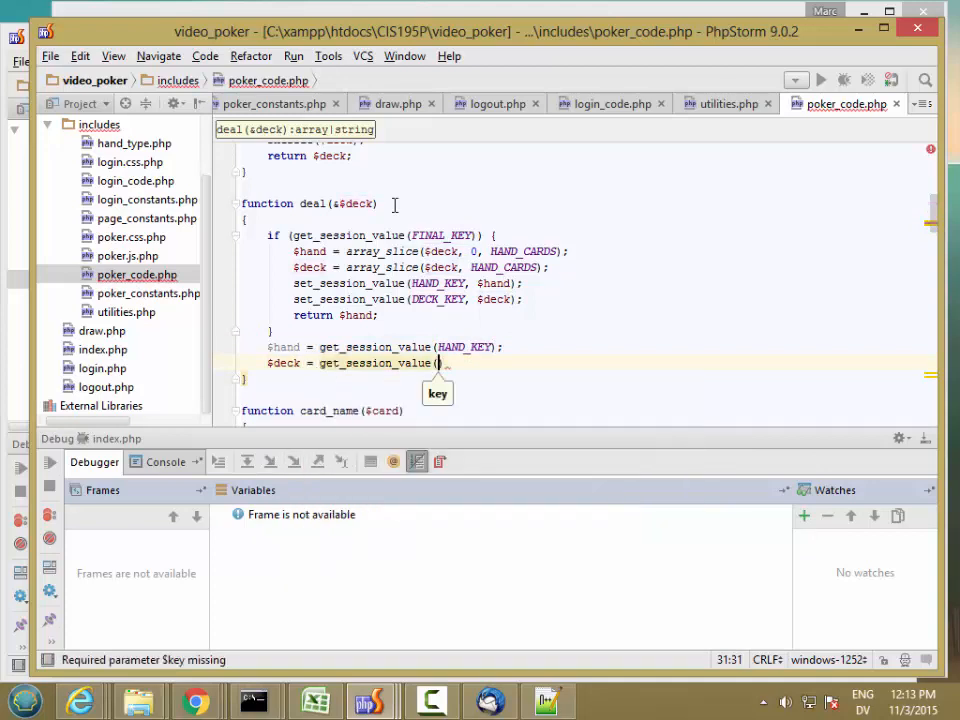
pyautogui.write('DECK_KEY')
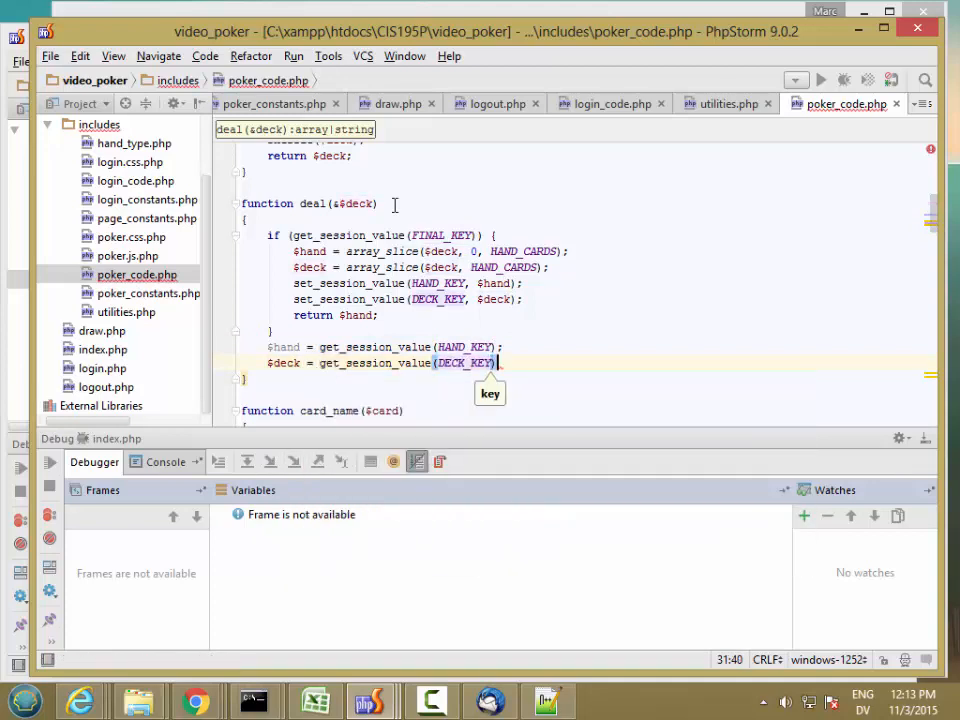
pyautogui.write('return $hand')
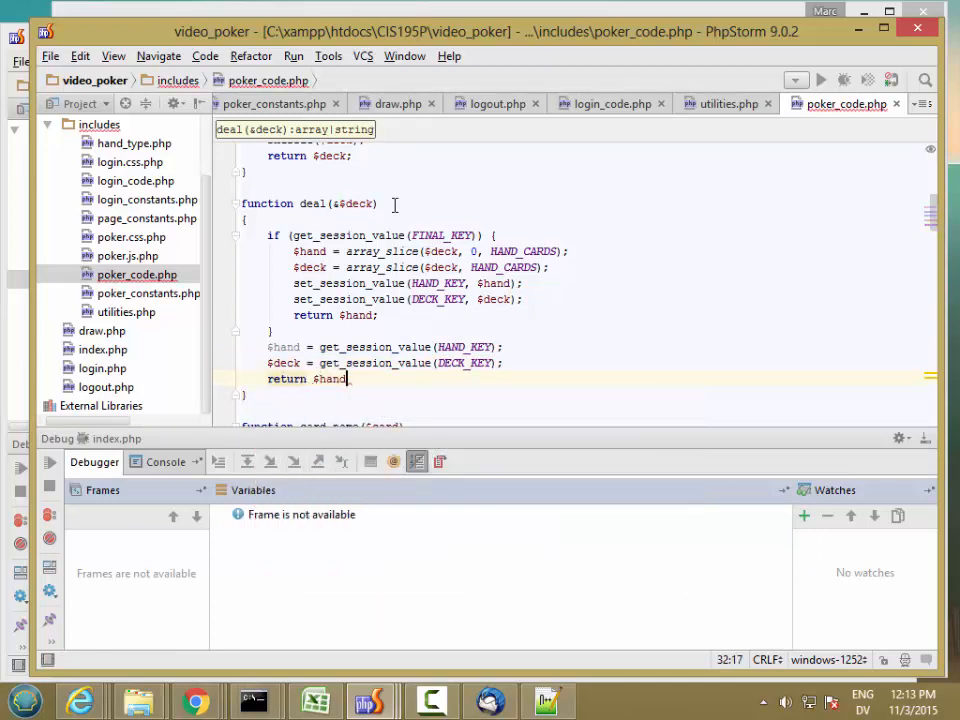
pyautogui.write(';')
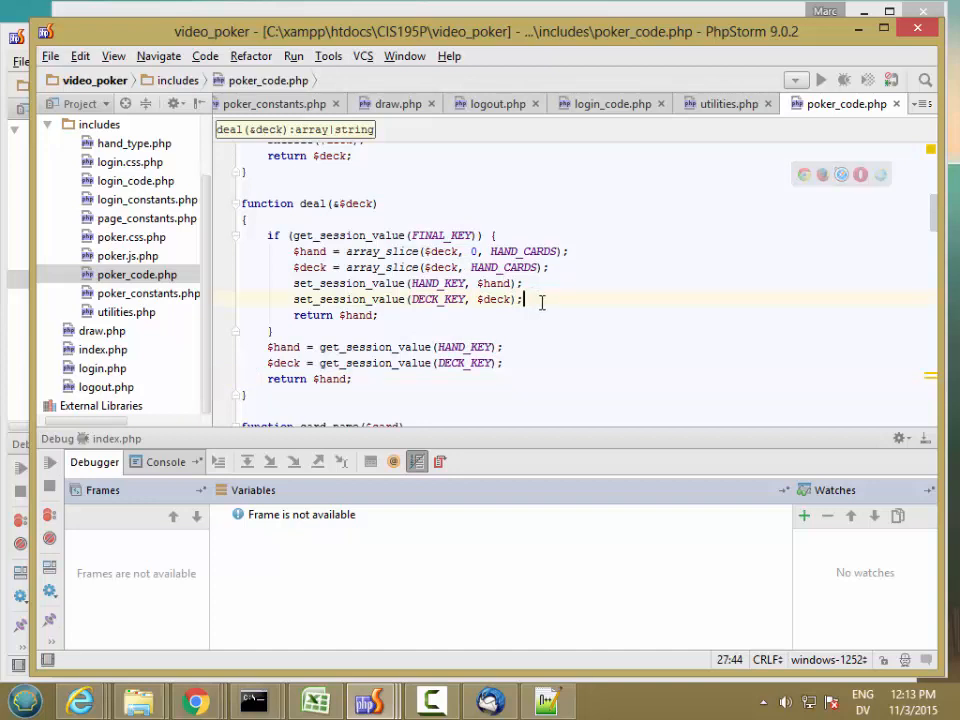
# Add set_session_value(FINAL_KEY, FALSE); after the DECK_KEY line in deal()
pyautogui.press('Enter')
pyautogui.write('set_session_value(')
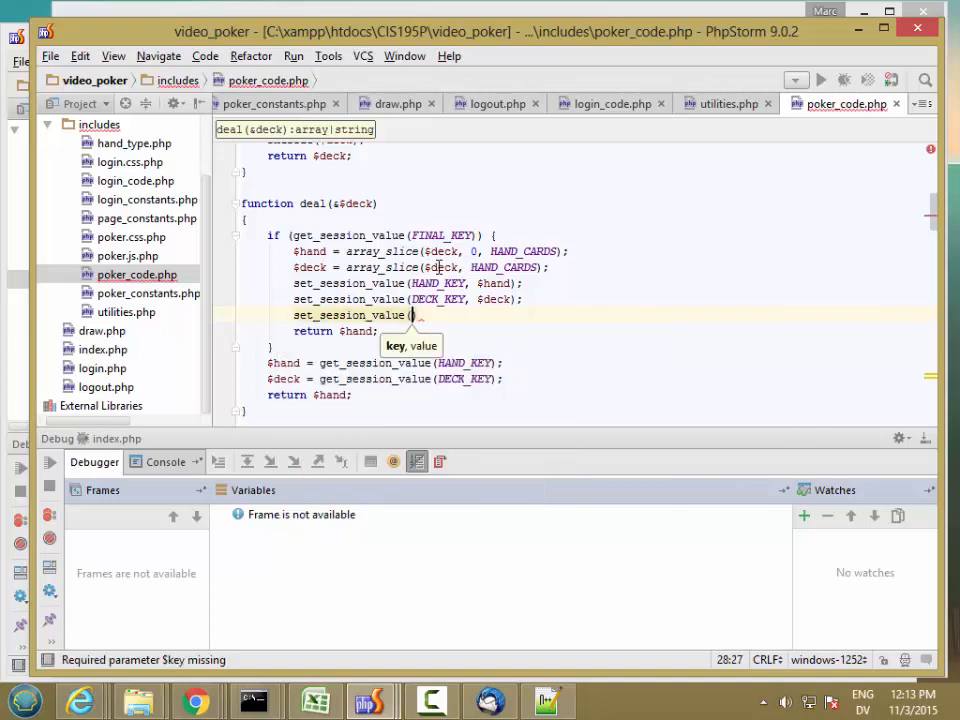
pyautogui.write('FINAL_KEY')
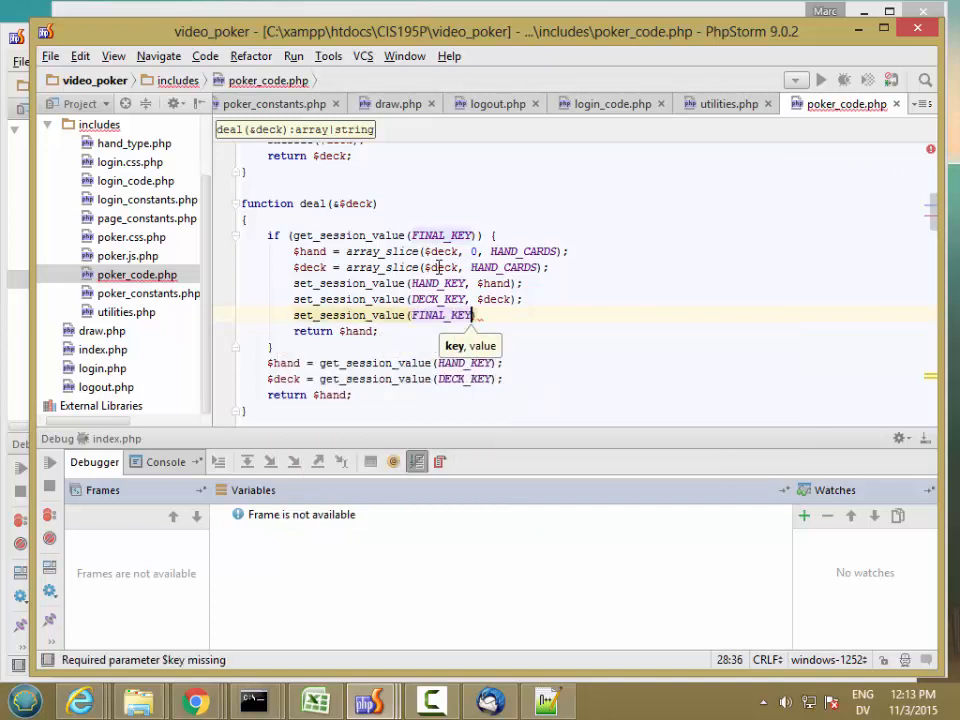
pyautogui.write(', FALSE')
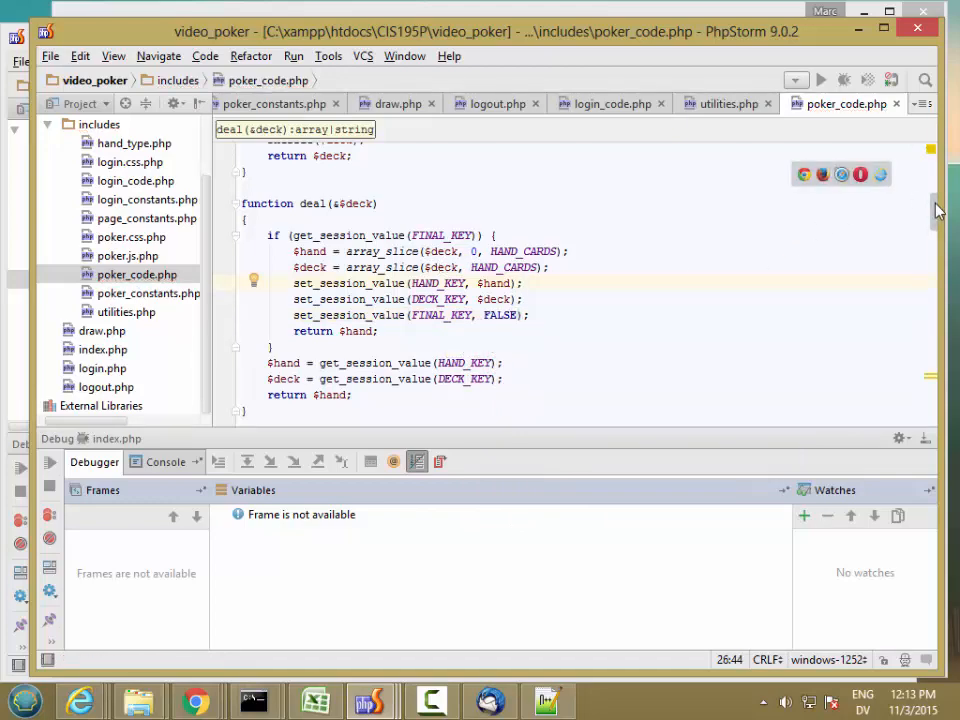
# Begin draw_cards() with if (get_session_value(FINAL_KEY)) containing return;
pyautogui.scroll(-3)
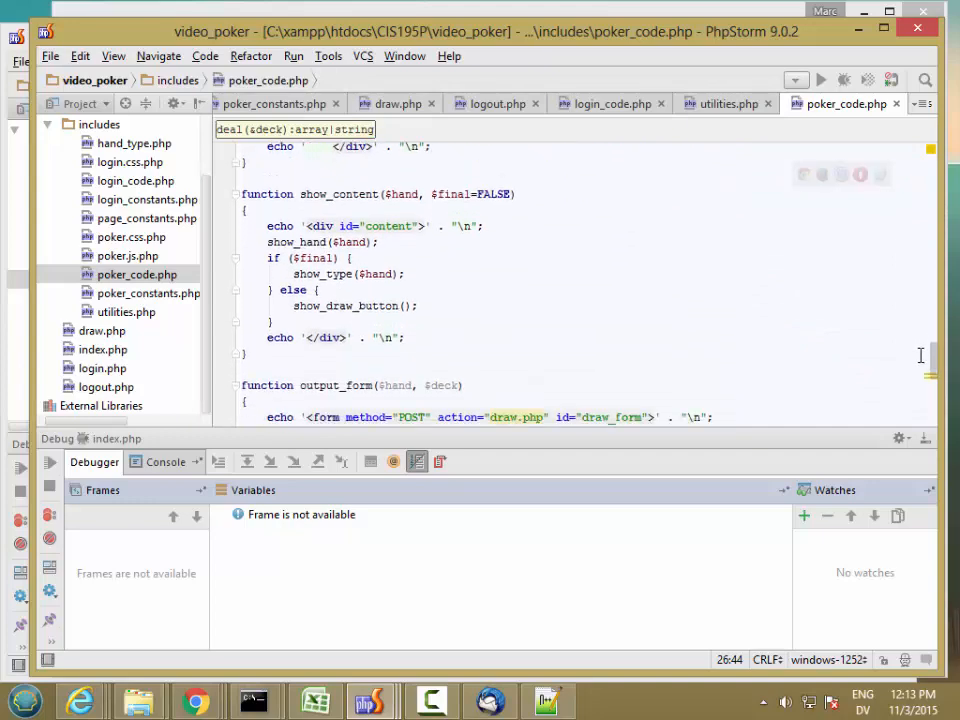
pyautogui.scroll(-3)
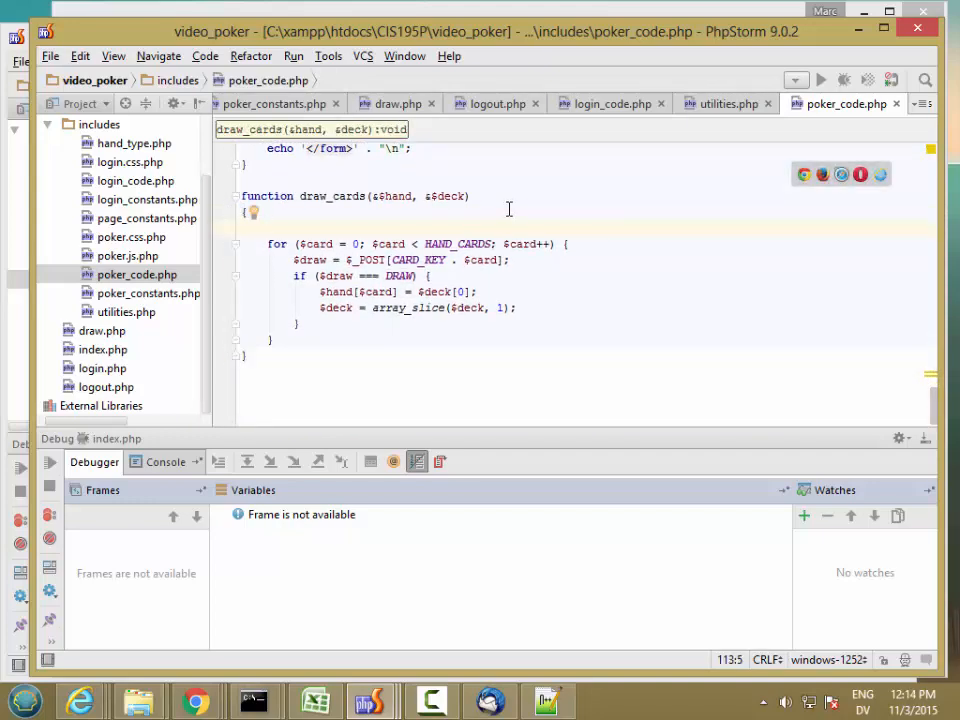
pyautogui.write('if')
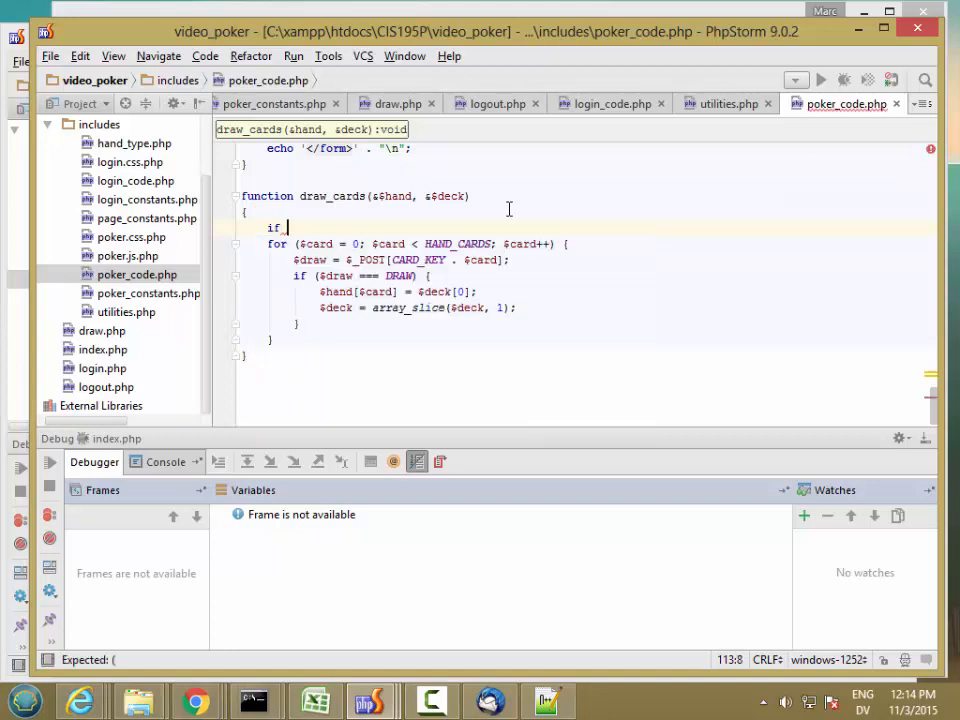
pyautogui.write('get_session_value())')
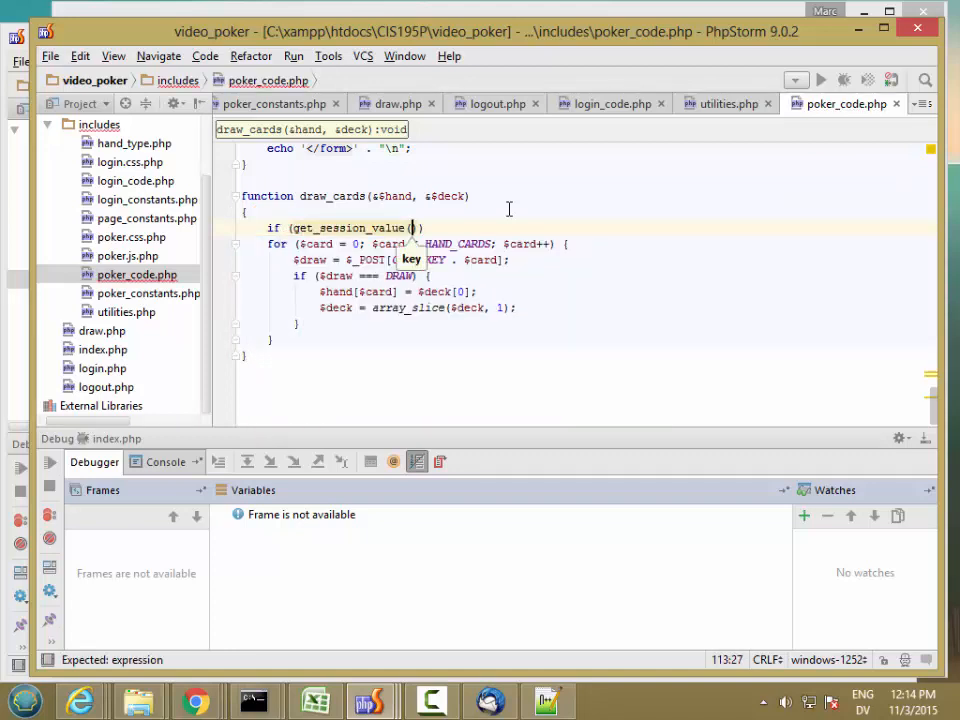
pyautogui.write('FINAL_KEY')
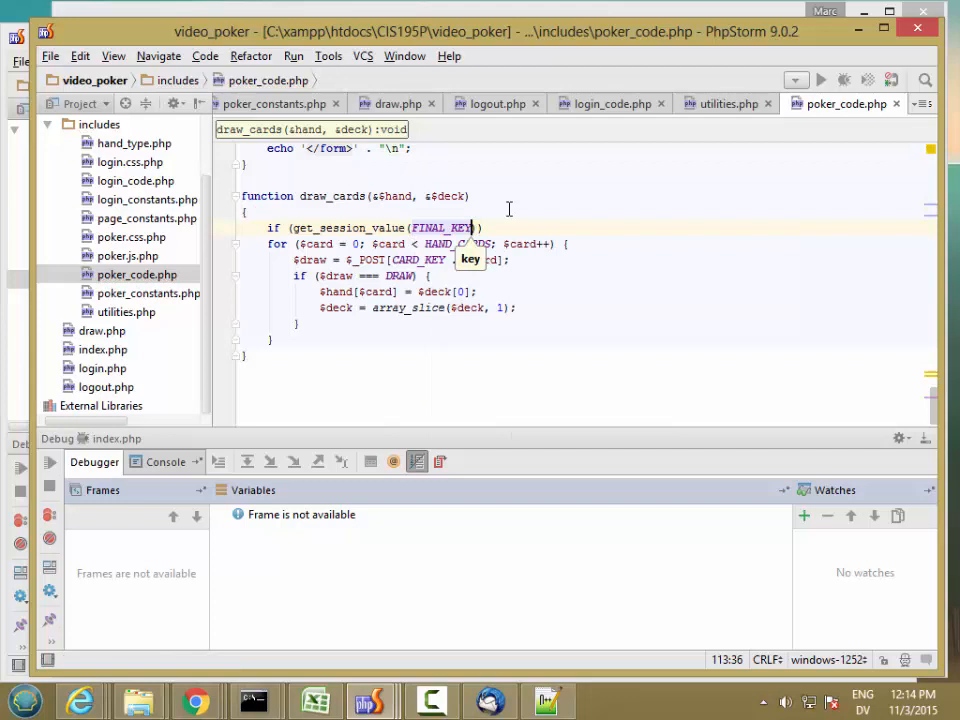
pyautogui.write(') {')
pyautogui.press('Enter')
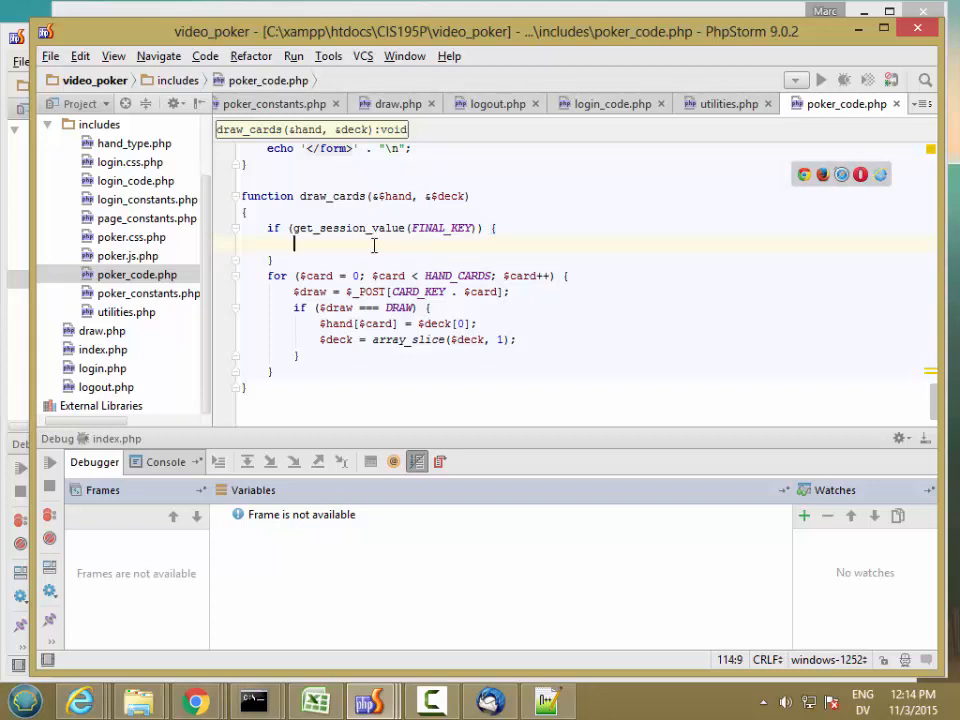
pyautogui.moveTo(489, 250)
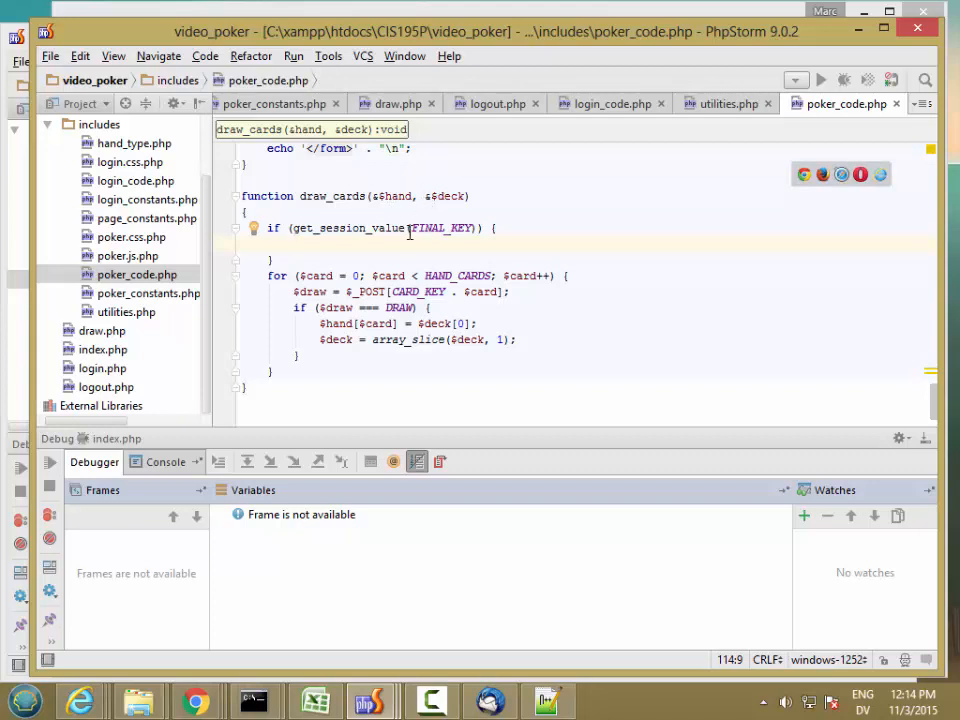
pyautogui.write('return;')
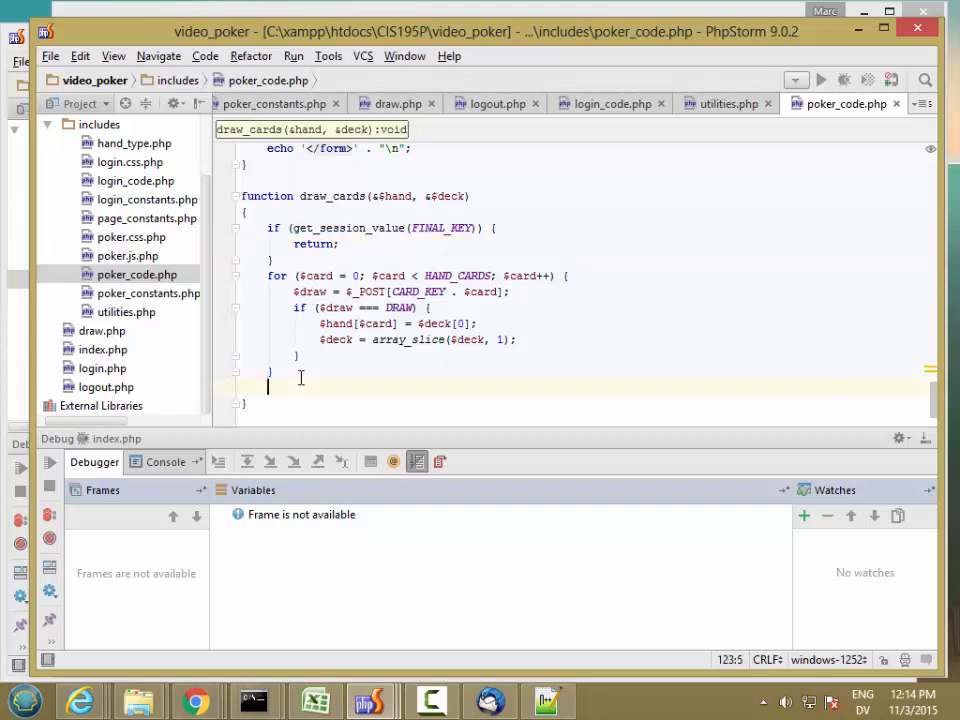
# After the drawing loop, add set_session_value(FINAL_KEY, TRUE);
pyautogui.write('set_session_value()')
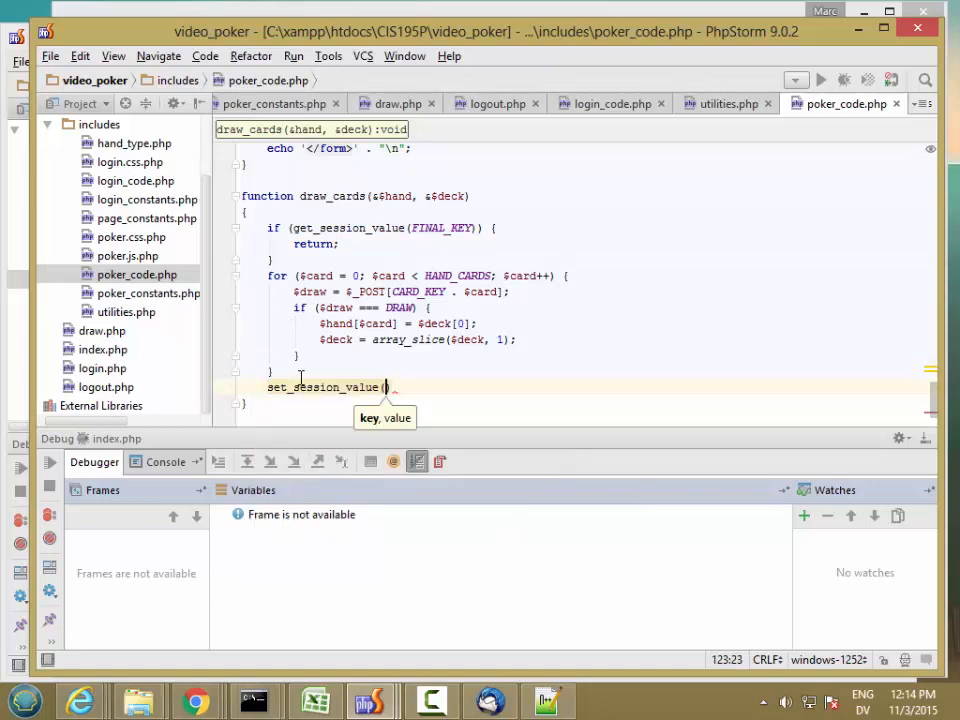
pyautogui.write('FINAL_KEY')
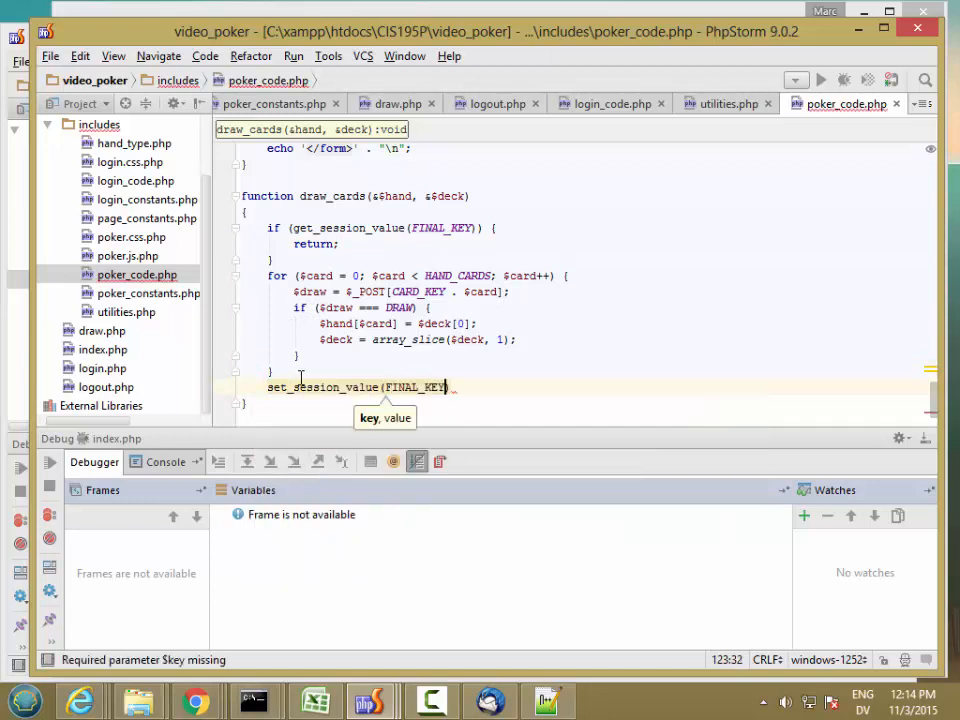
pyautogui.write(', TRUE')
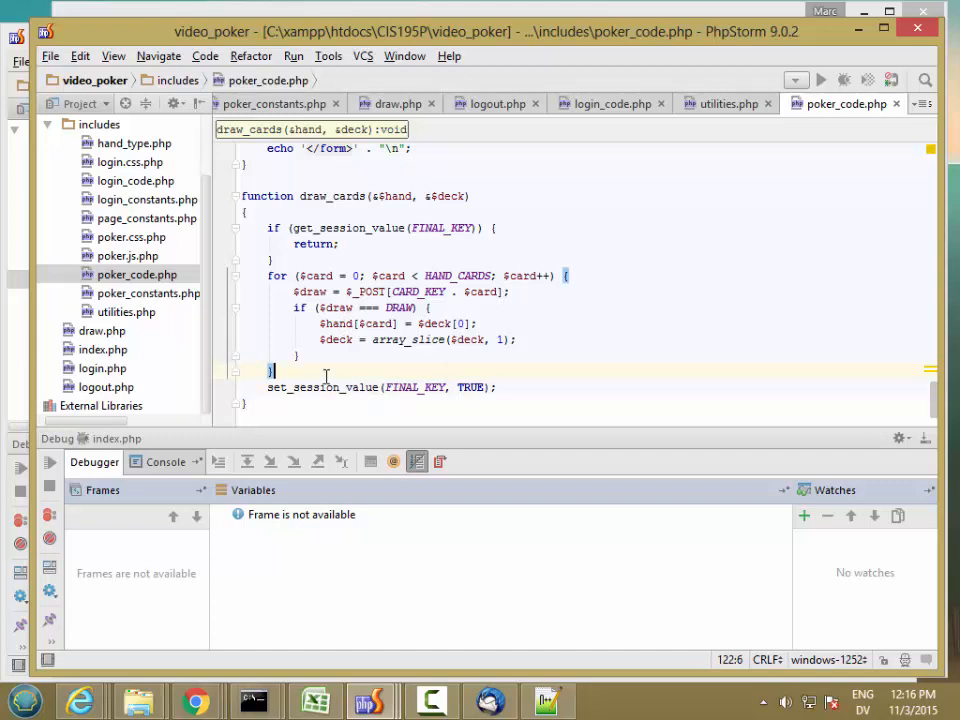
# Also store HAND_KEY/$hand and DECK_KEY/$deck with set_session_value calls
pyautogui.write('set')
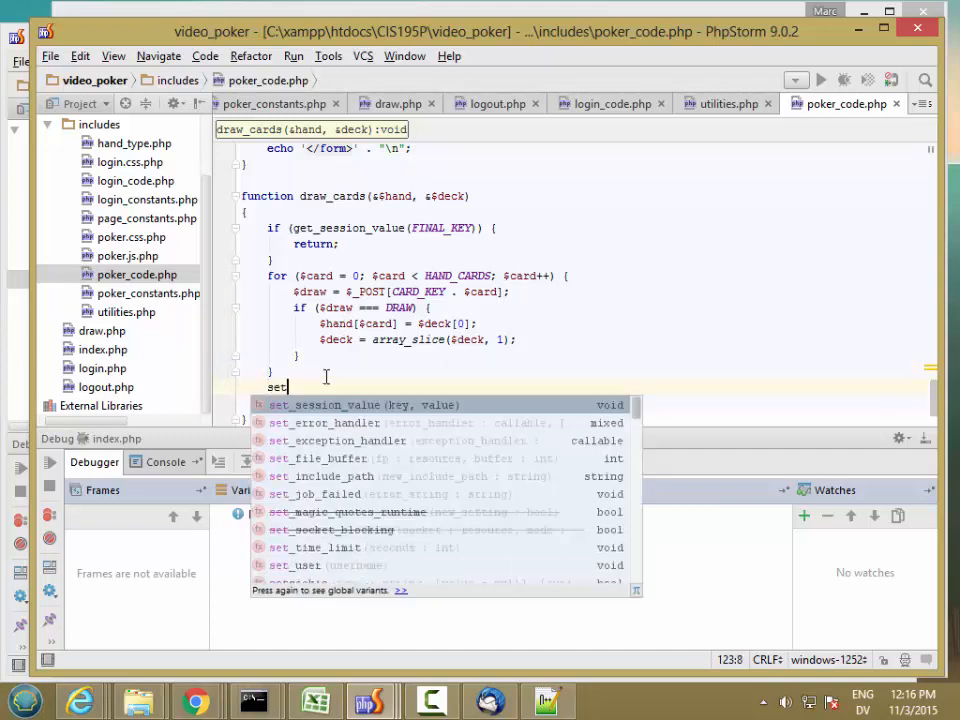
pyautogui.click(340, 404)
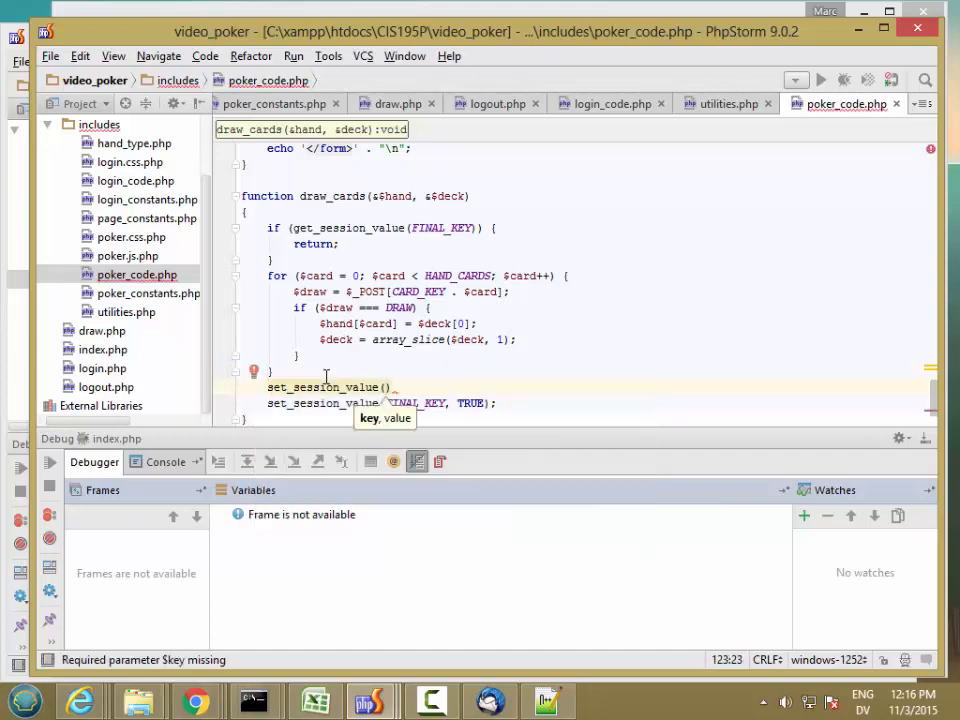
pyautogui.write('HAND_KEY,')
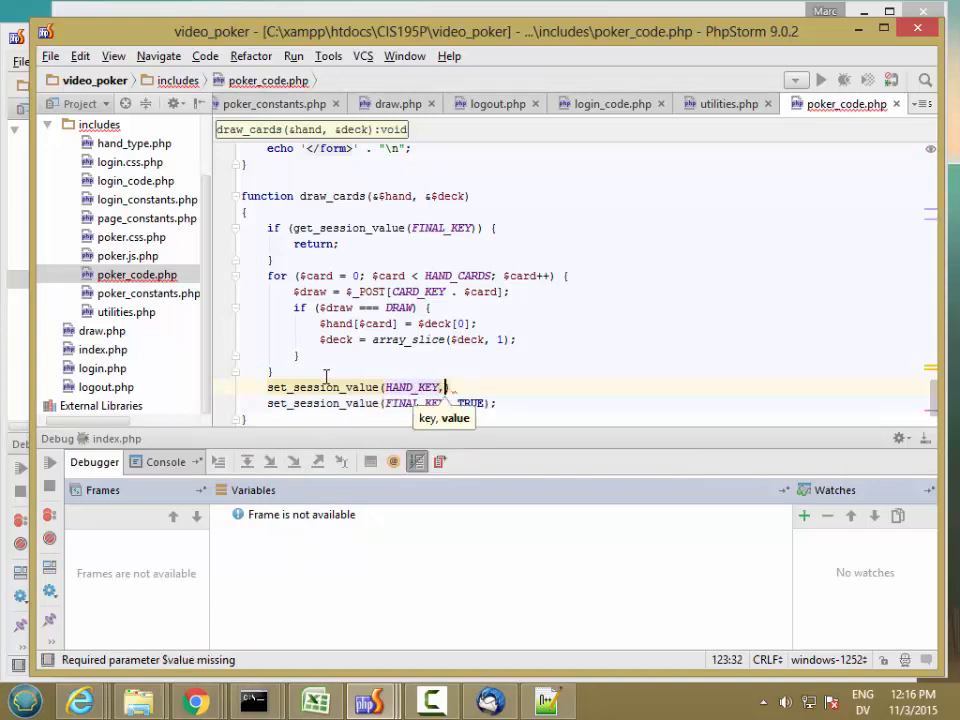
pyautogui.write('$hand);')
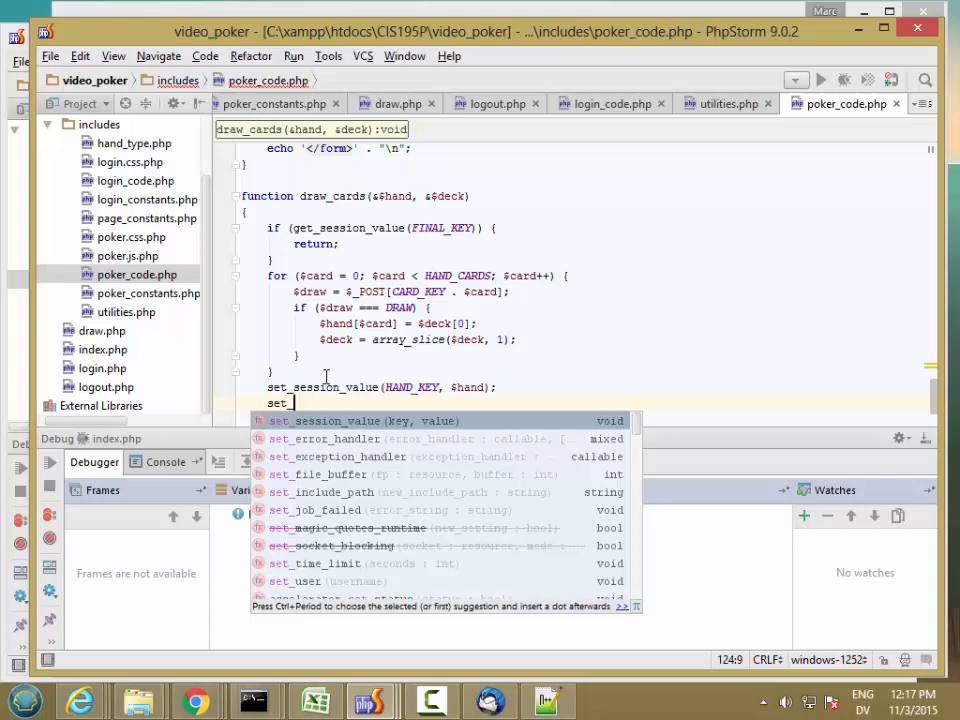
pyautogui.write('set_session_value(DECK_KEY, $deck);')
pyautogui.write('set_session_value(FINAL_KEY, TRUE);')
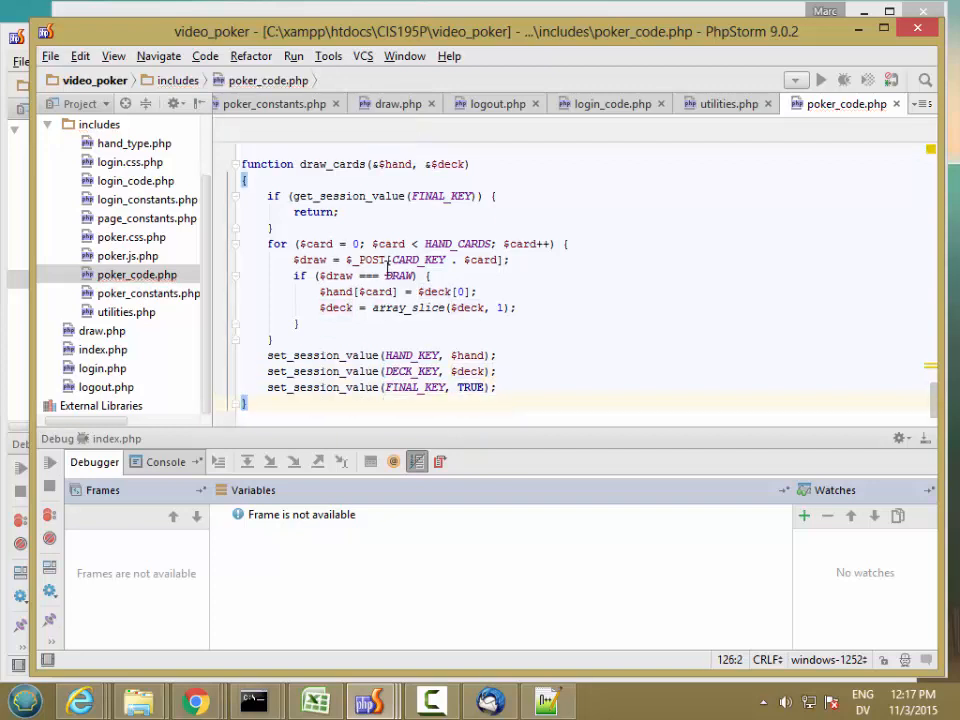
pyautogui.click(196, 700)
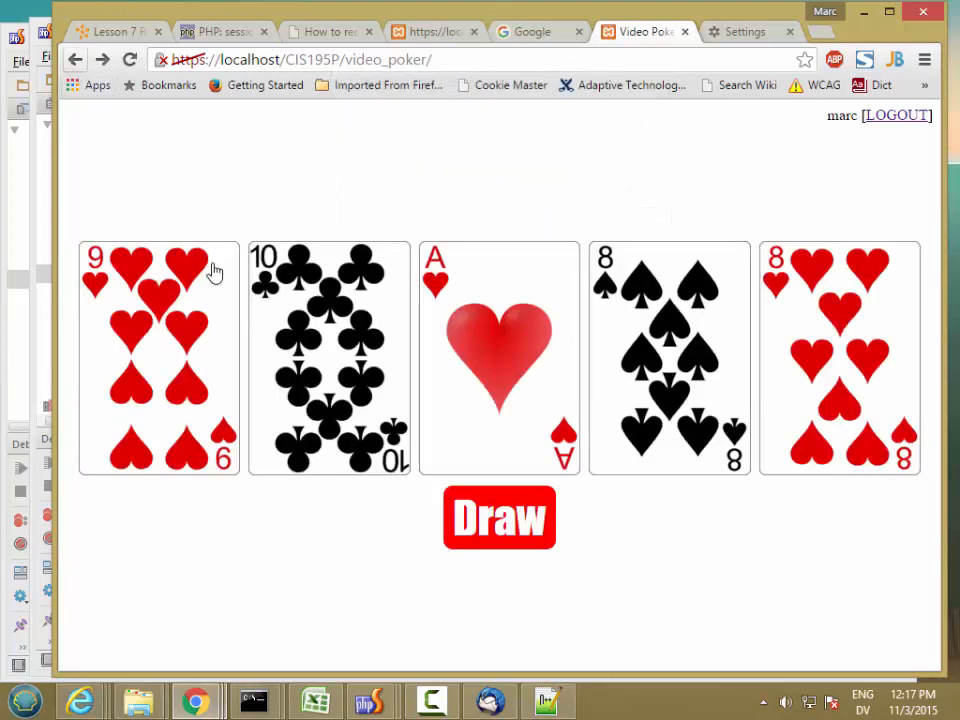
pyautogui.moveTo(250, 405)
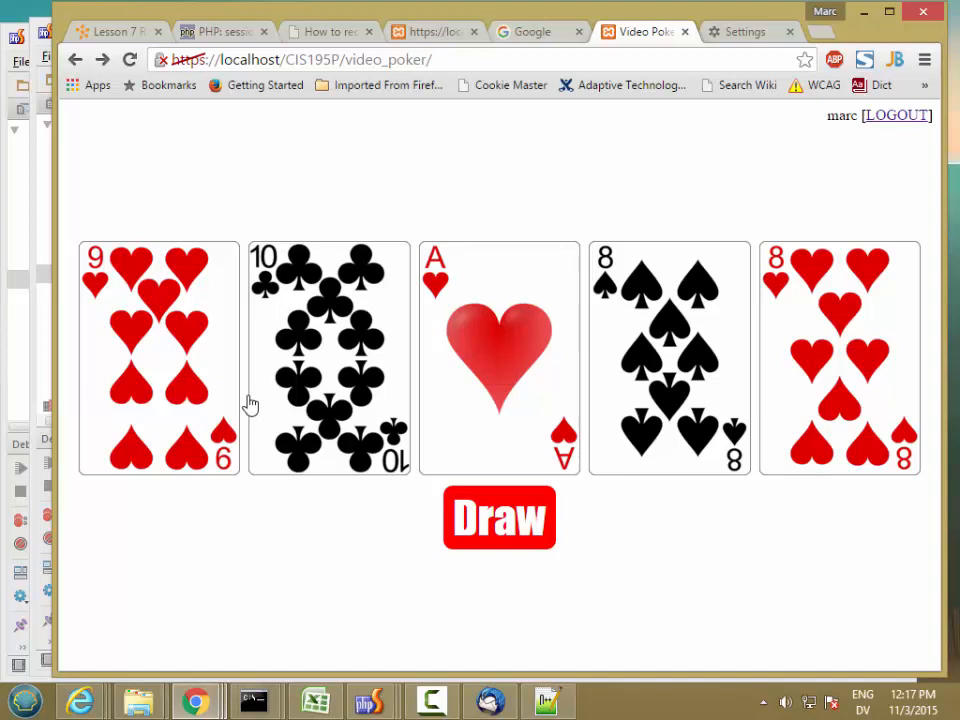
# Discard the first three cards, draw, and reload the result page to confirm the hand persists
pyautogui.click(499, 518)
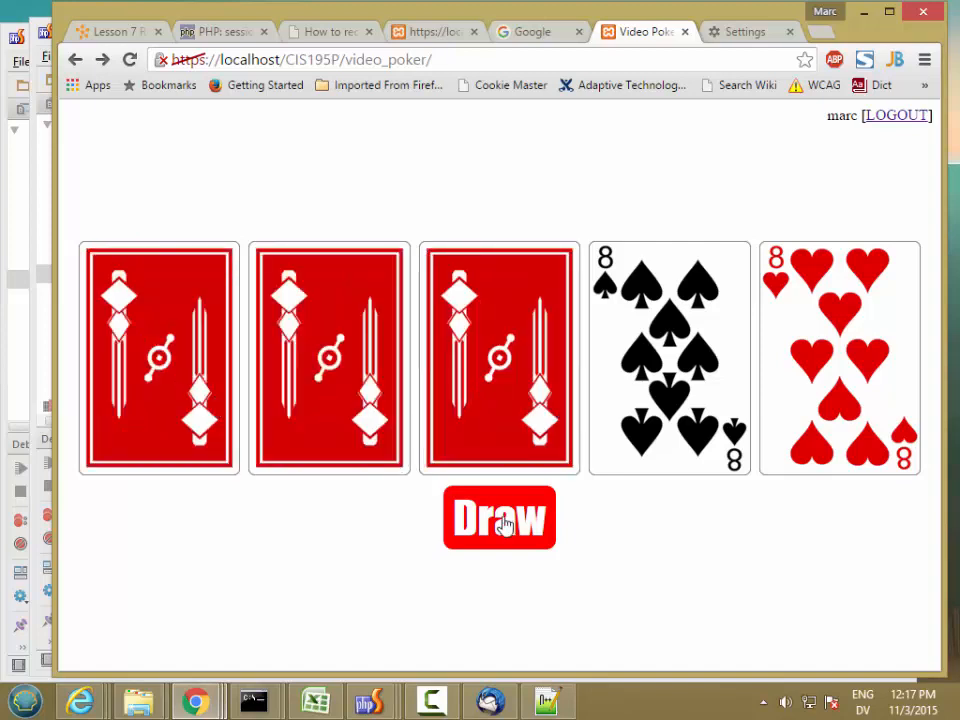
pyautogui.click(499, 518)
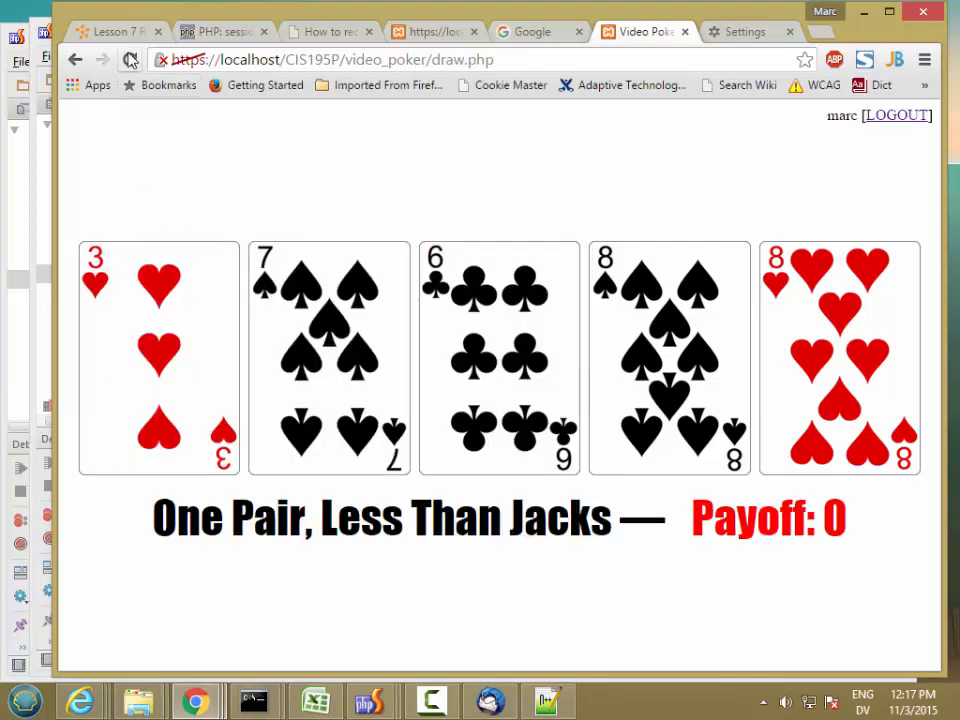
pyautogui.click(129, 59)
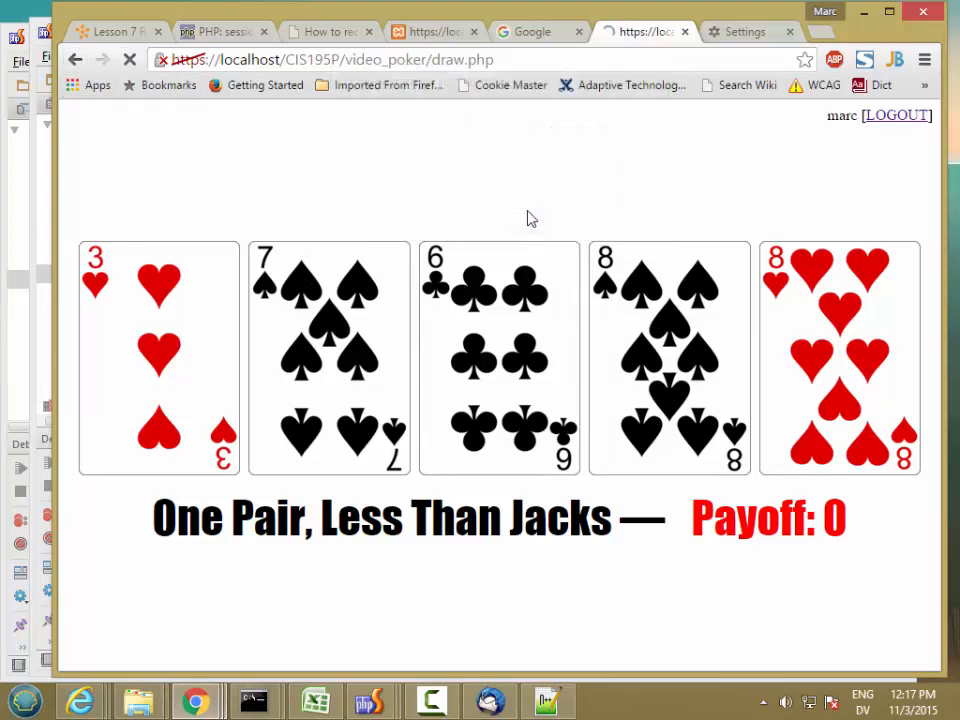
# Play new hands replacing single cards, scoring Three of a Kind and No Pair, ending on a fresh deal
pyautogui.click(75, 60)
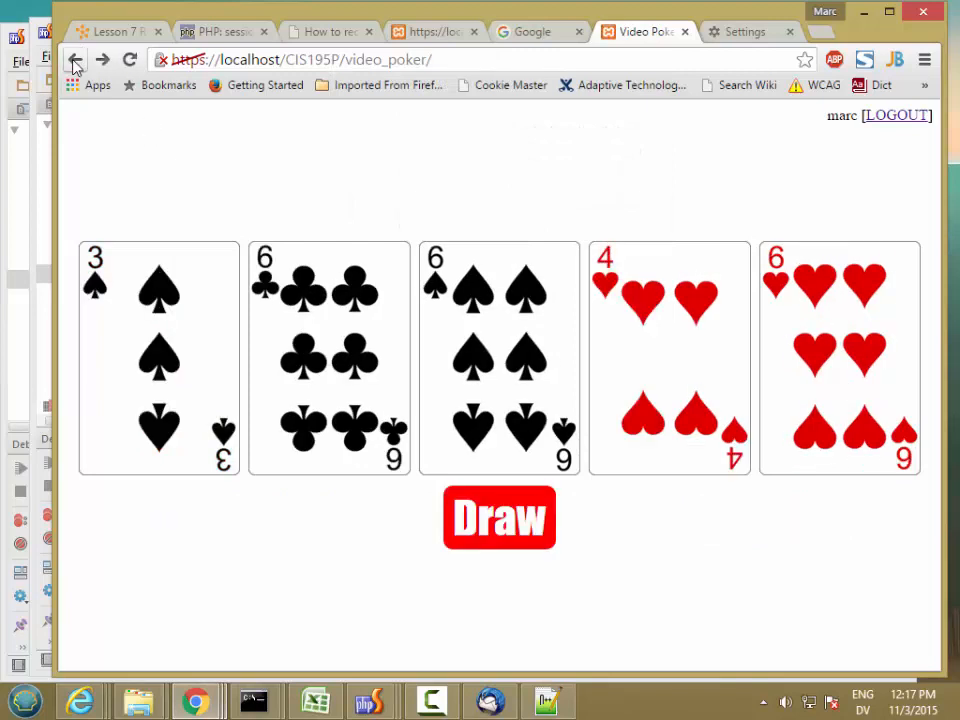
pyautogui.click(159, 357)
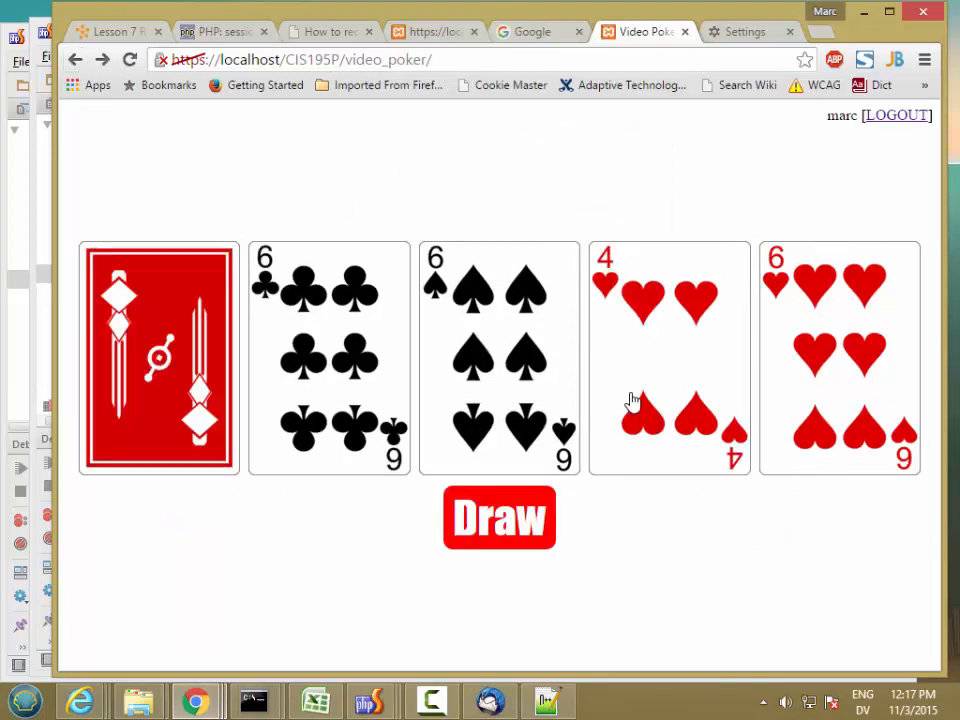
pyautogui.click(499, 518)
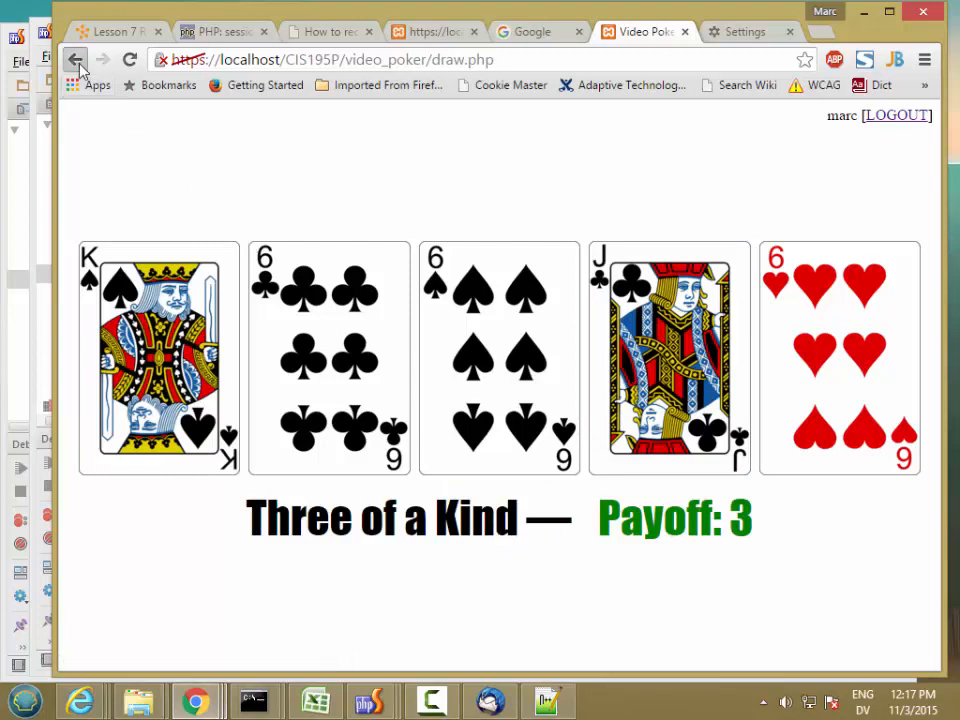
pyautogui.click(75, 59)
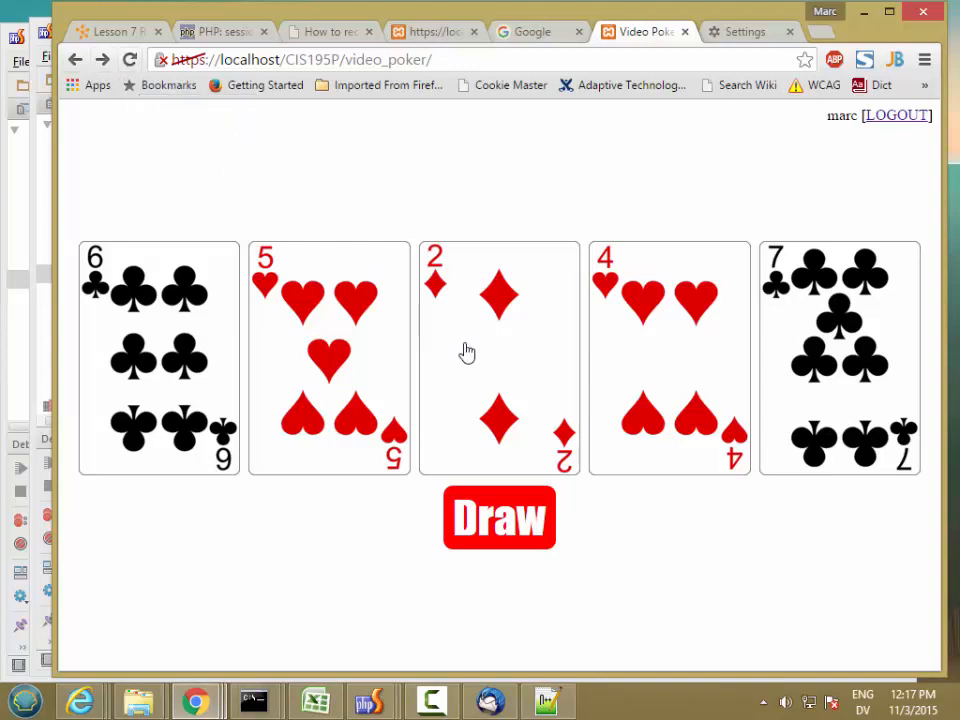
pyautogui.click(499, 518)
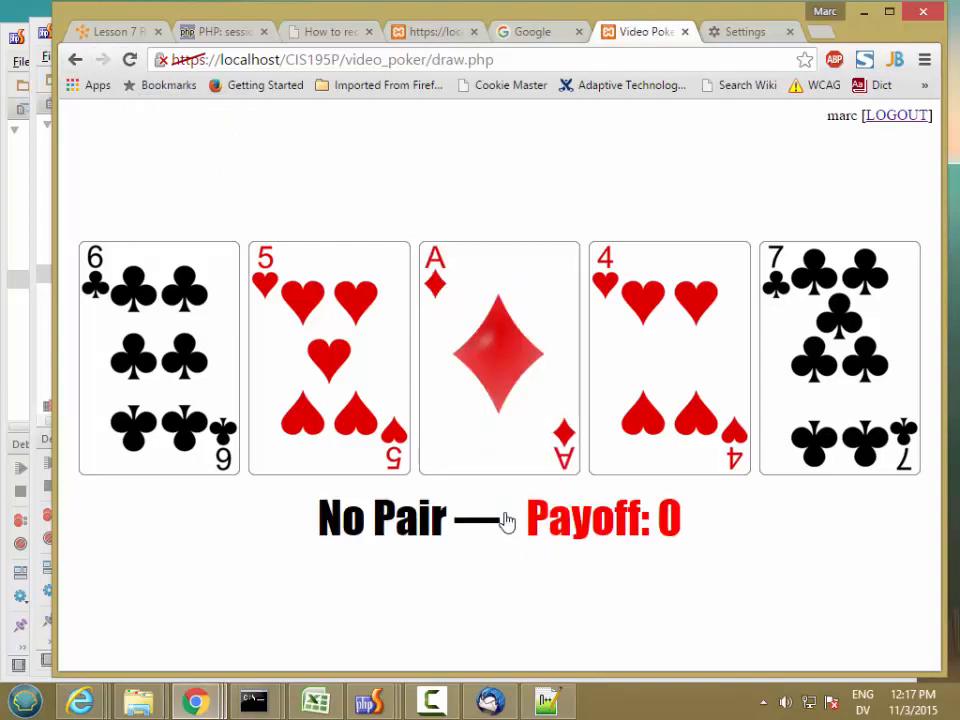
pyautogui.click(75, 59)
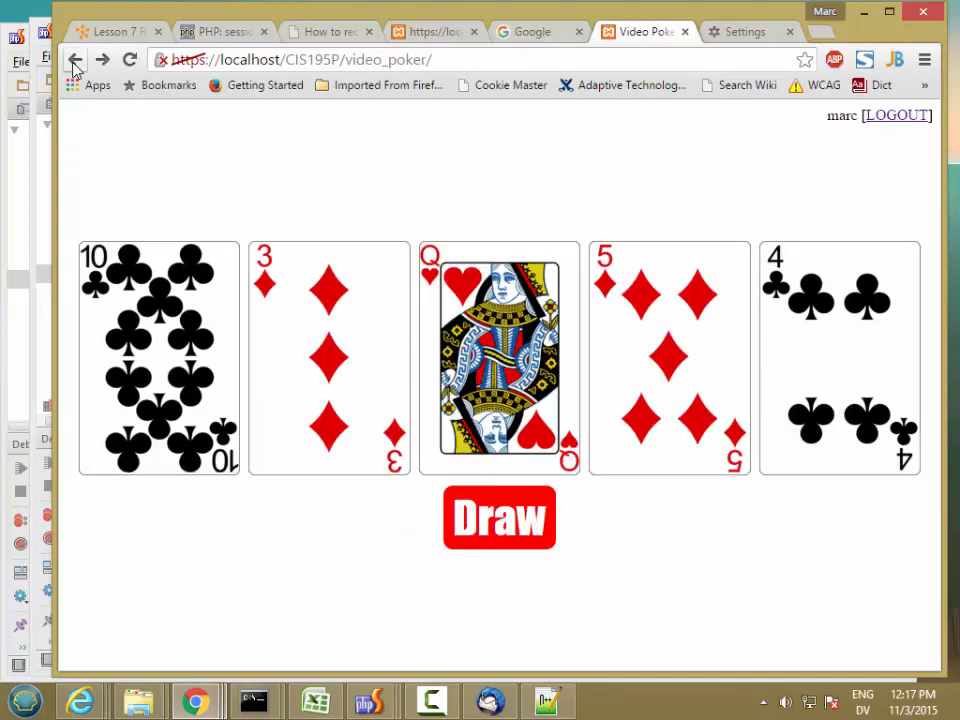